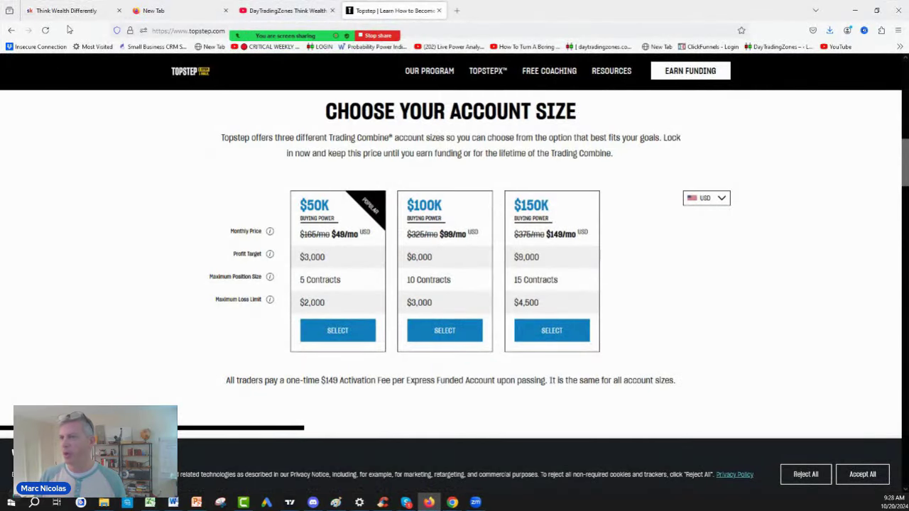
- Switch from the Topstep pricing page to the Think Wealth Differently community tab
left_click(64, 10)
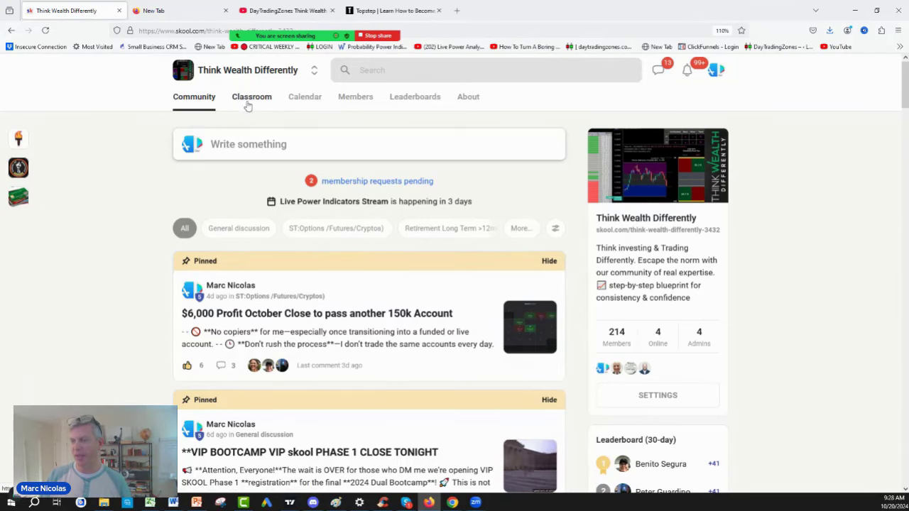
- Glance at the Classroom courses, return to Community, and enlarge the pinned $6,000 profit post's P/L calendar
left_click(251, 96)
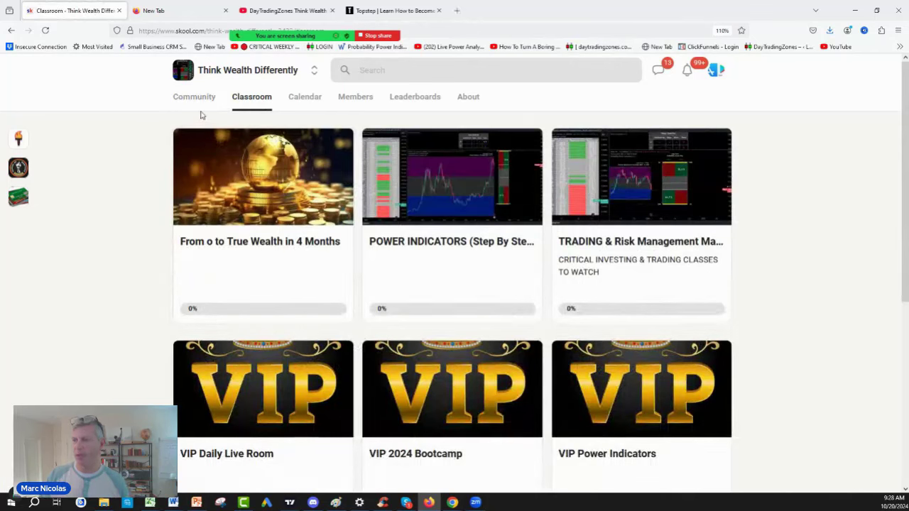
left_click(193, 96)
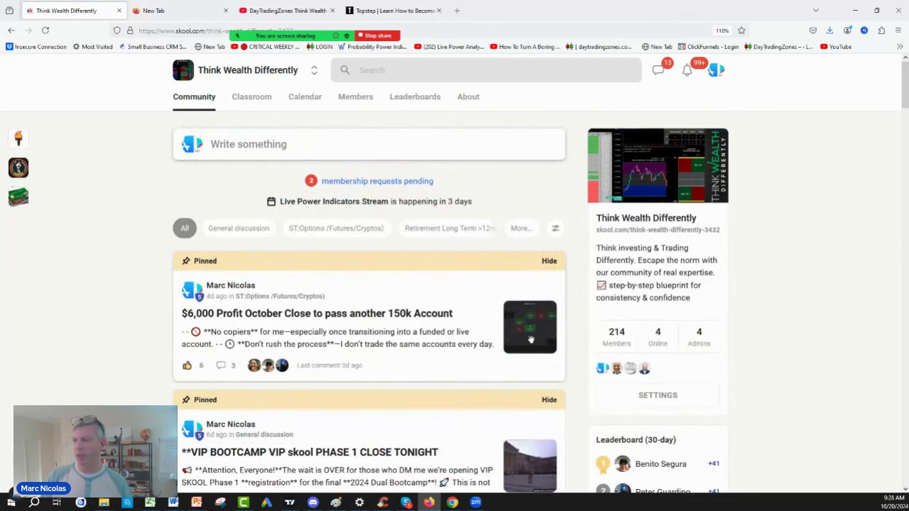
left_click(316, 313)
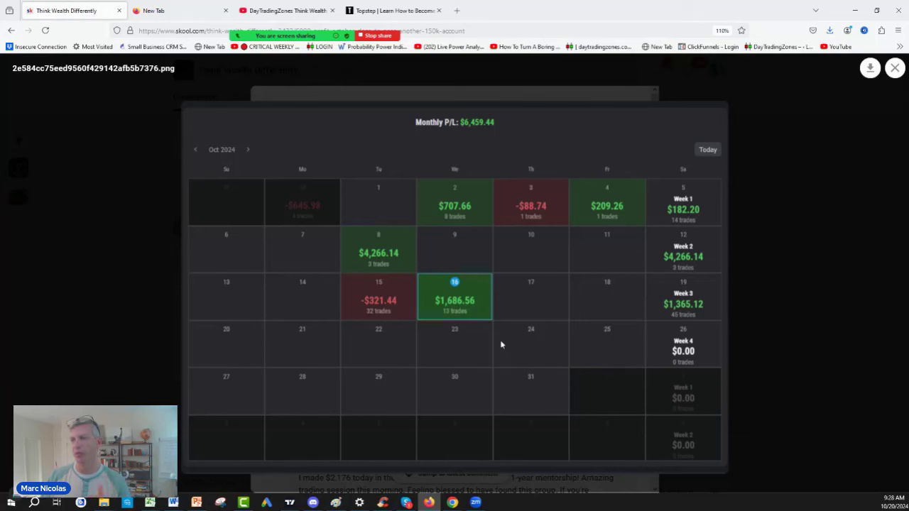
mouse_move(501, 341)
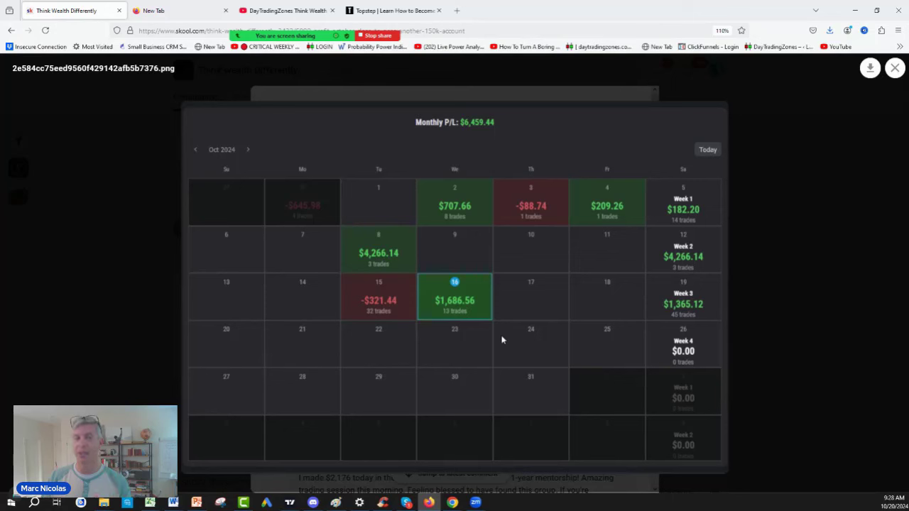
mouse_move(508, 330)
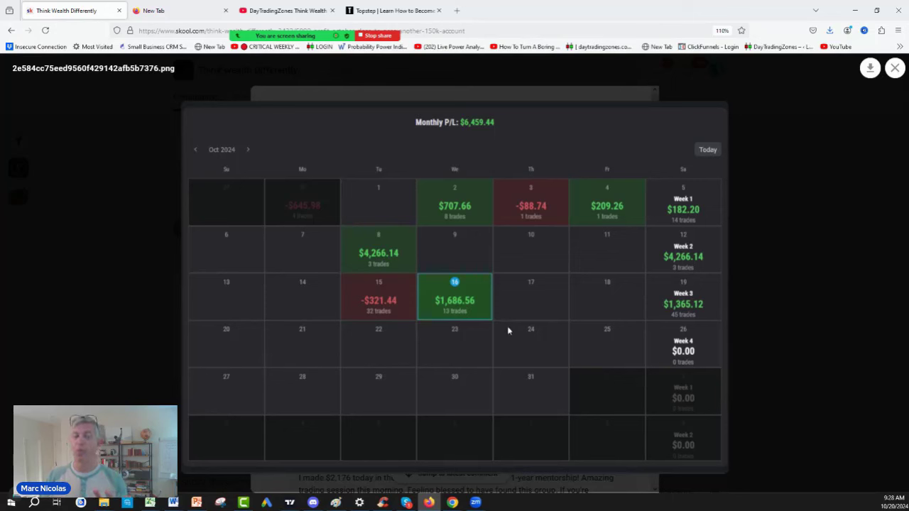
mouse_move(505, 330)
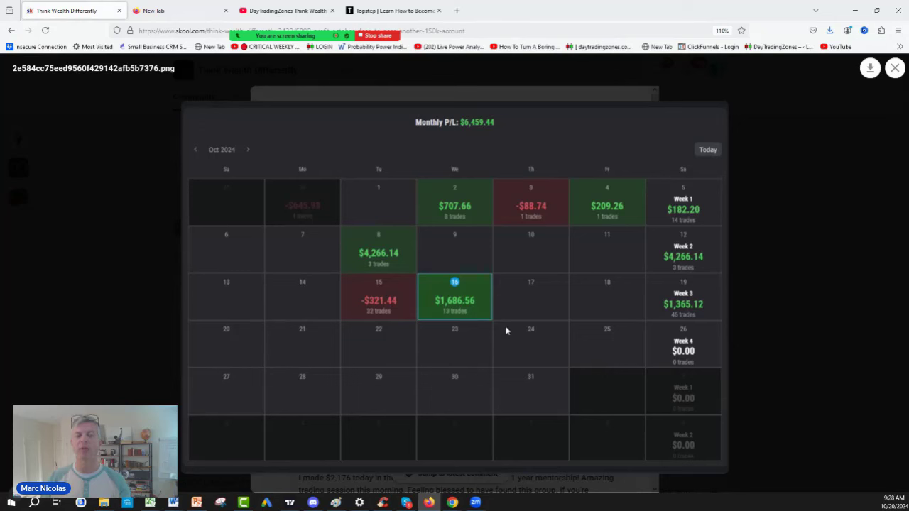
mouse_move(601, 299)
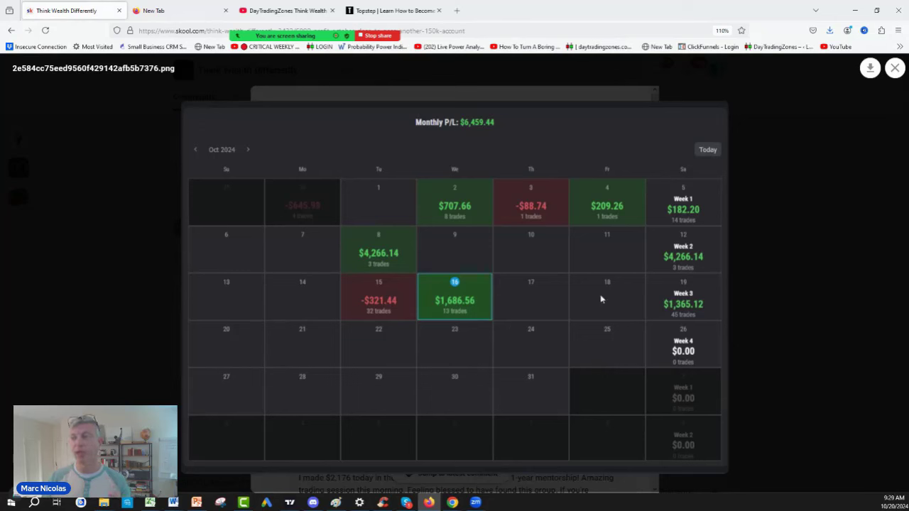
mouse_move(875, 96)
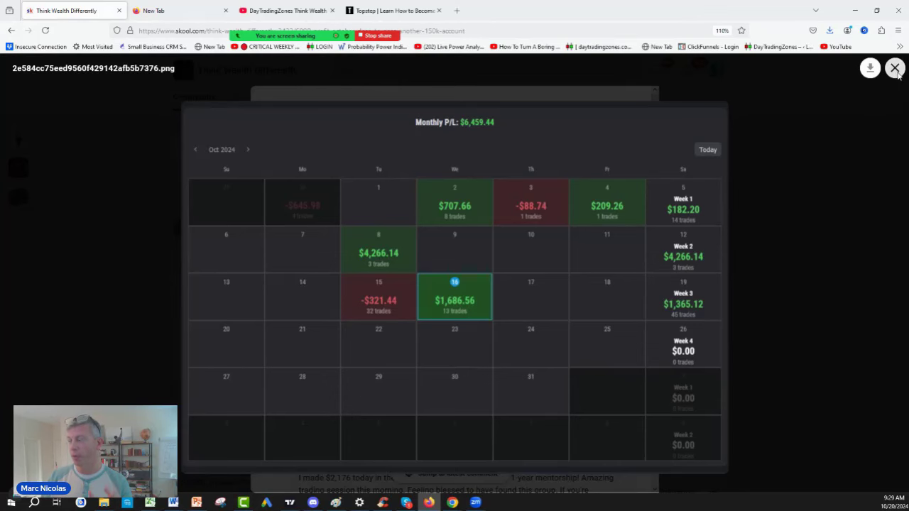
- Switch back to the Topstep Choose Your Account Size pricing page
left_click(895, 68)
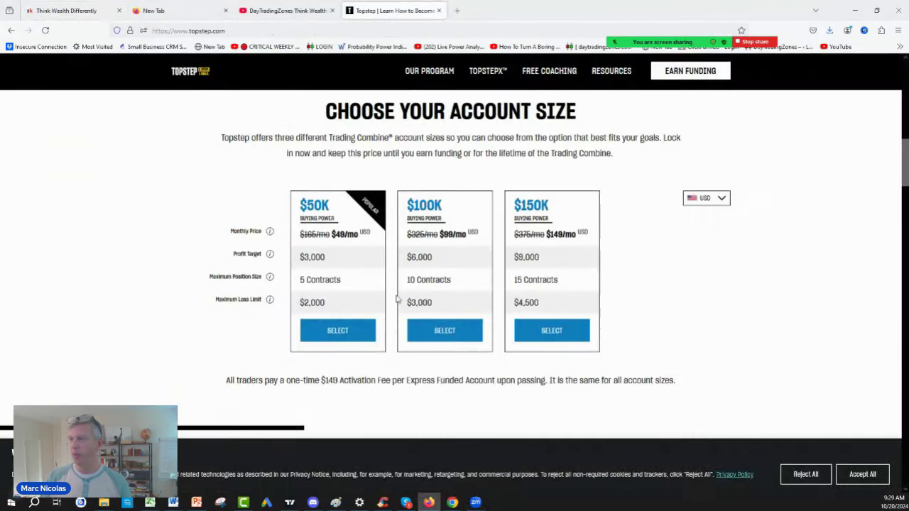
mouse_move(332, 241)
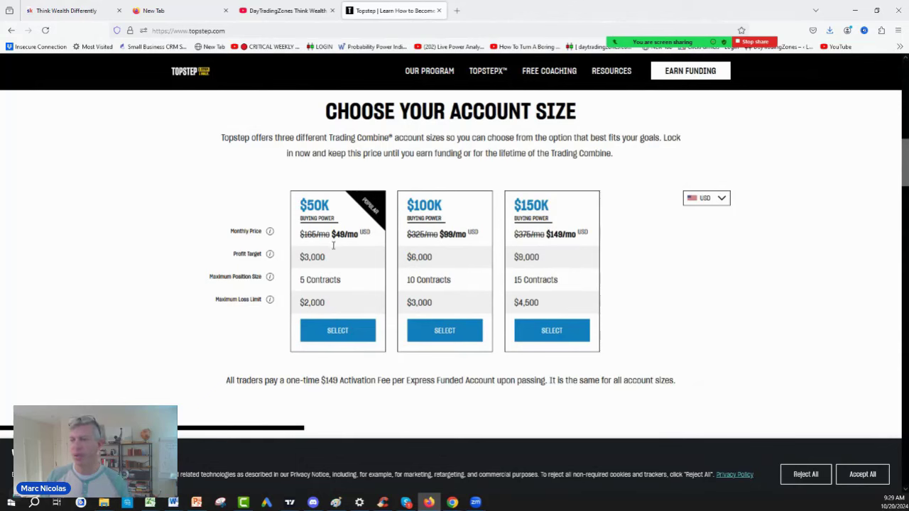
mouse_move(335, 257)
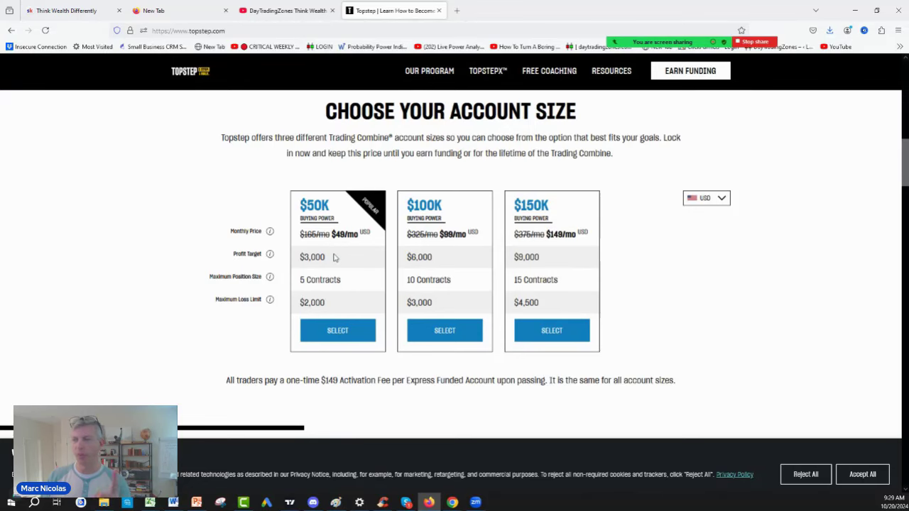
mouse_move(71, 10)
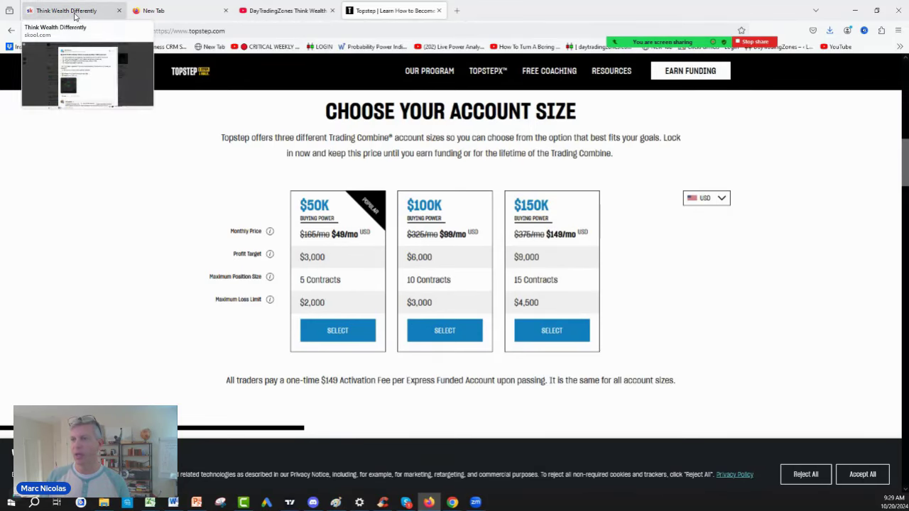
- Return to the Skool tab showing the enlarged October 2024 P/L calendar image
left_click(64, 10)
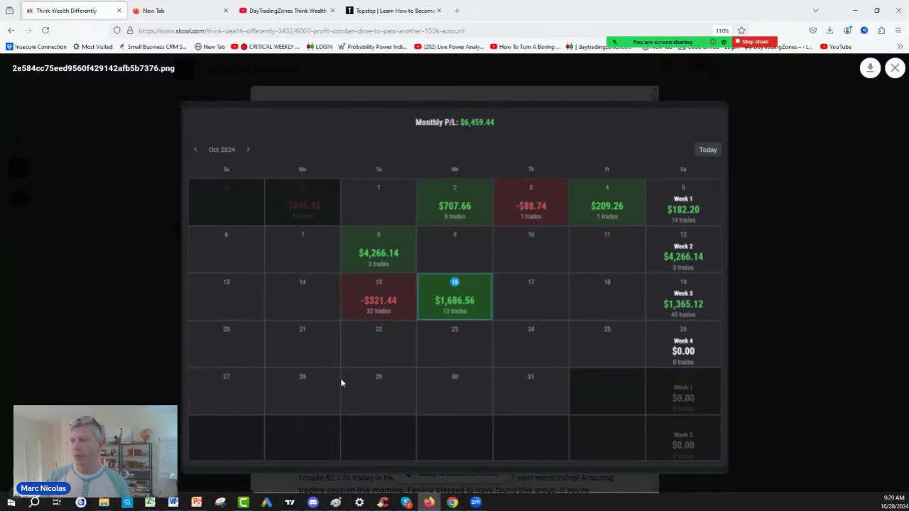
mouse_move(580, 259)
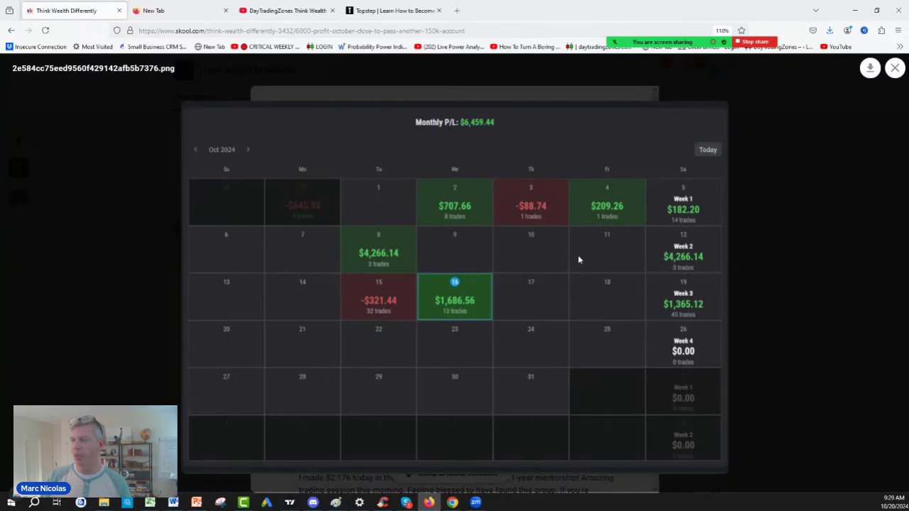
mouse_move(847, 12)
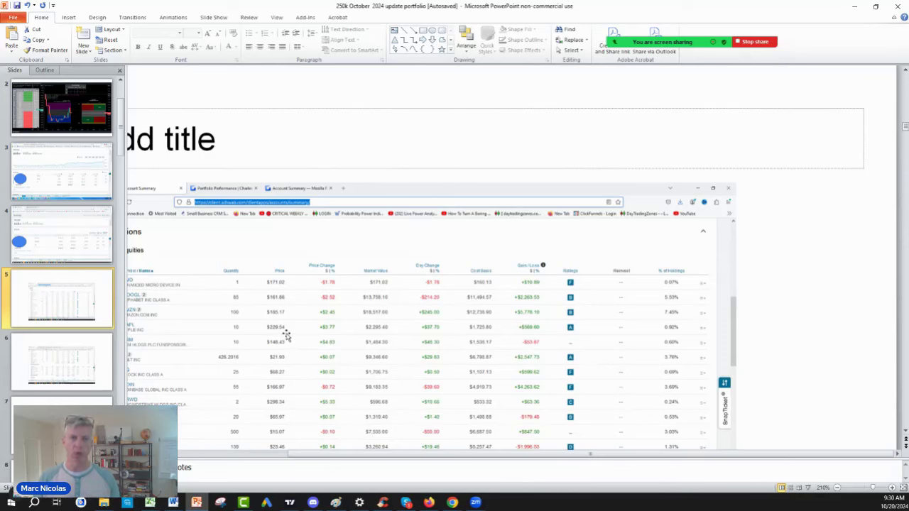
- Show the Schwab account summary slide with the +$49,121.49 one-year change
left_click(359, 503)
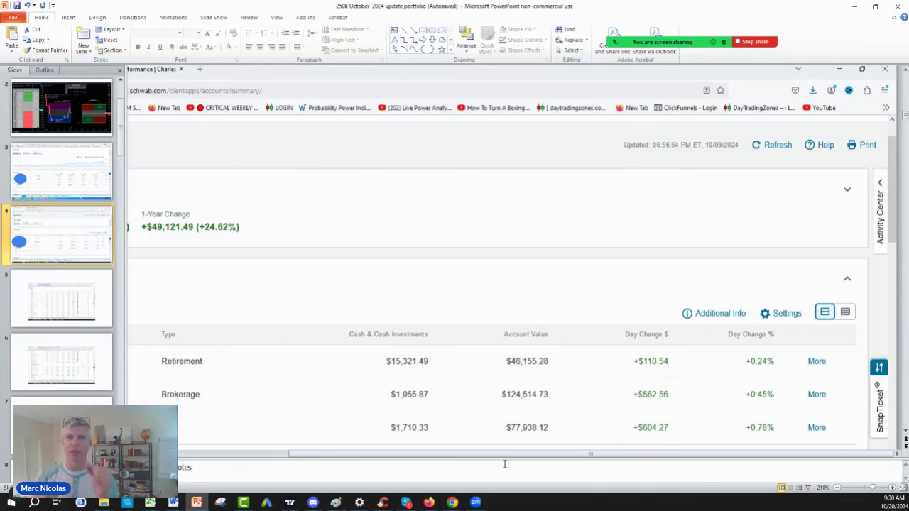
mouse_move(517, 461)
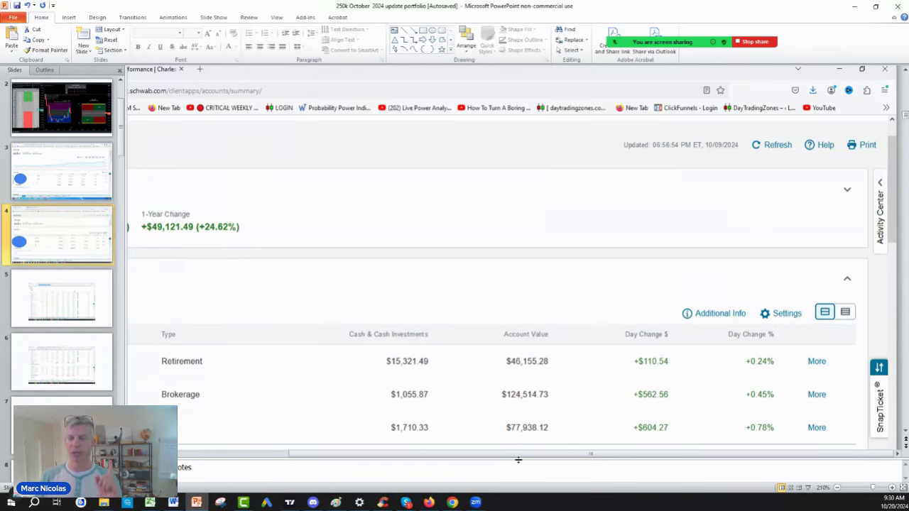
mouse_move(225, 253)
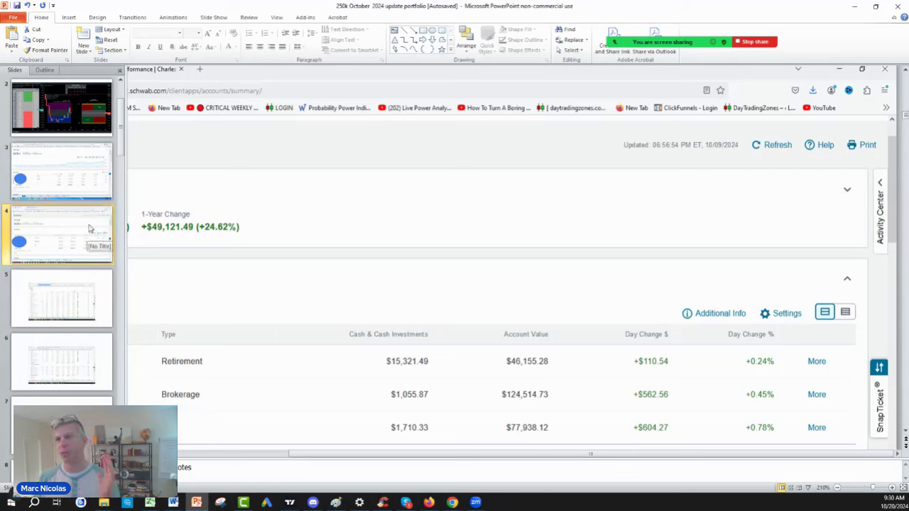
mouse_move(71, 182)
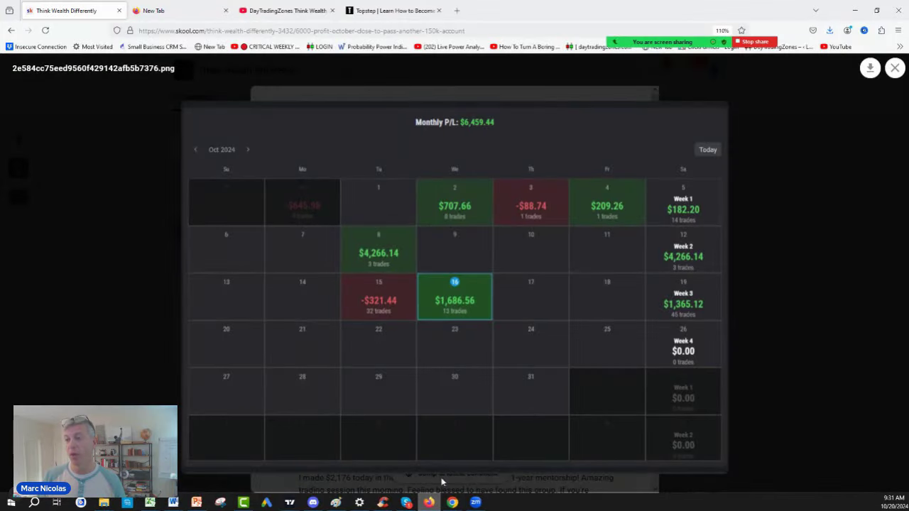
mouse_move(732, 239)
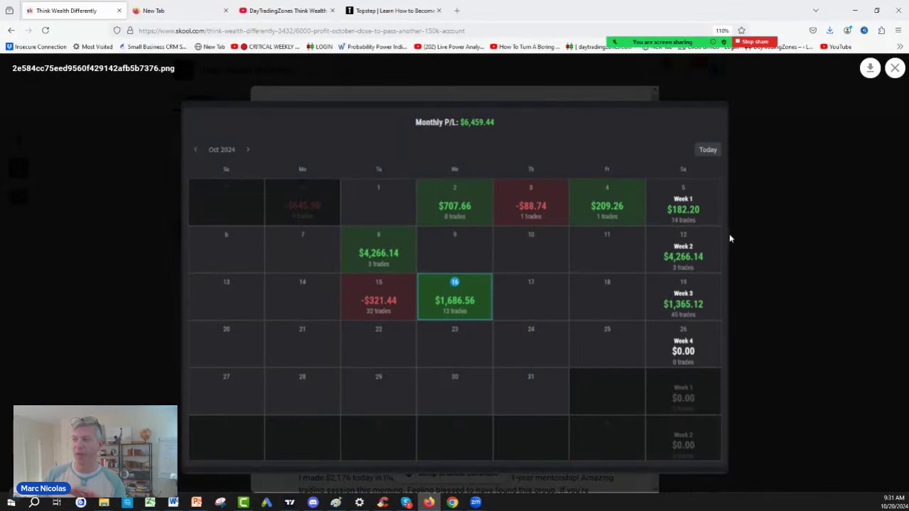
mouse_move(885, 103)
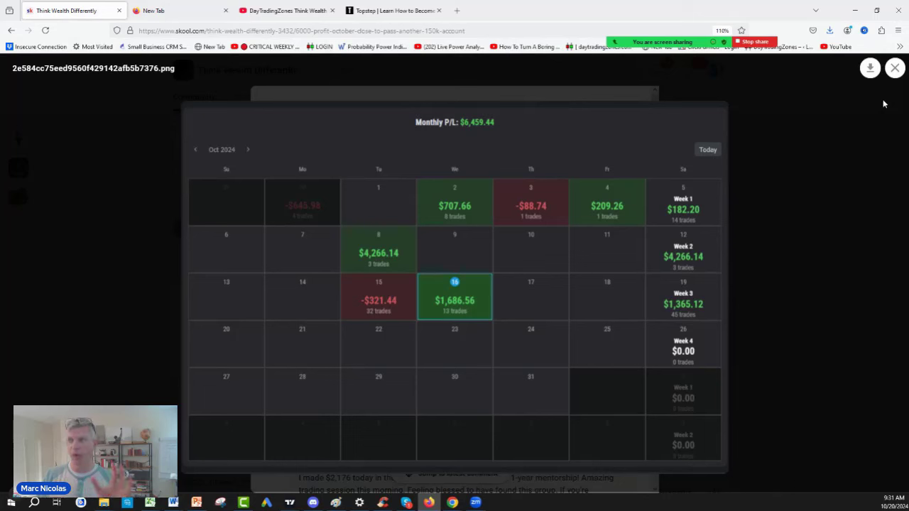
mouse_move(704, 263)
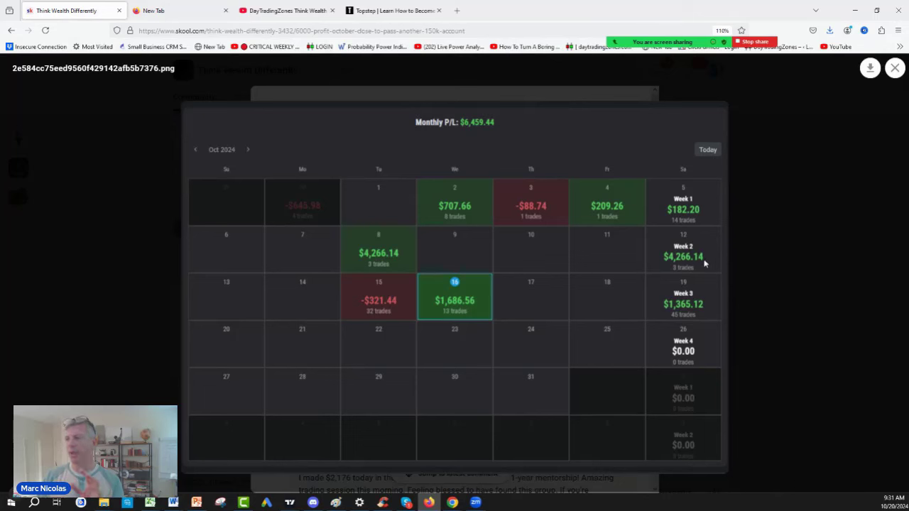
mouse_move(690, 331)
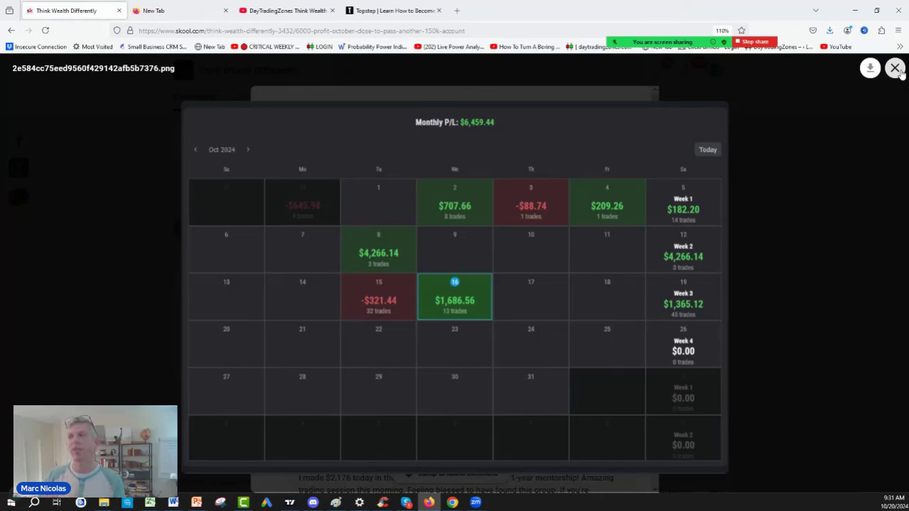
- Close the calendar image and scroll the feed down to older member trade posts like mnq,profit
left_click(895, 68)
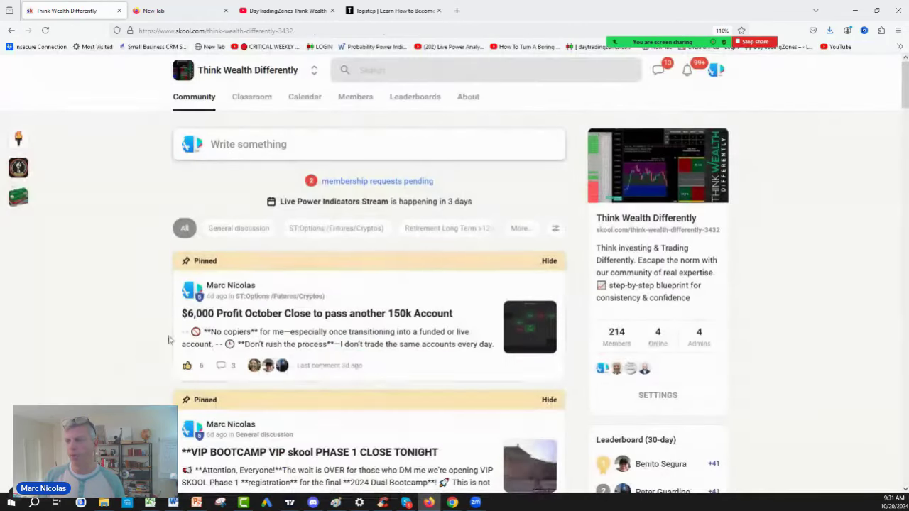
scroll("down", 3)
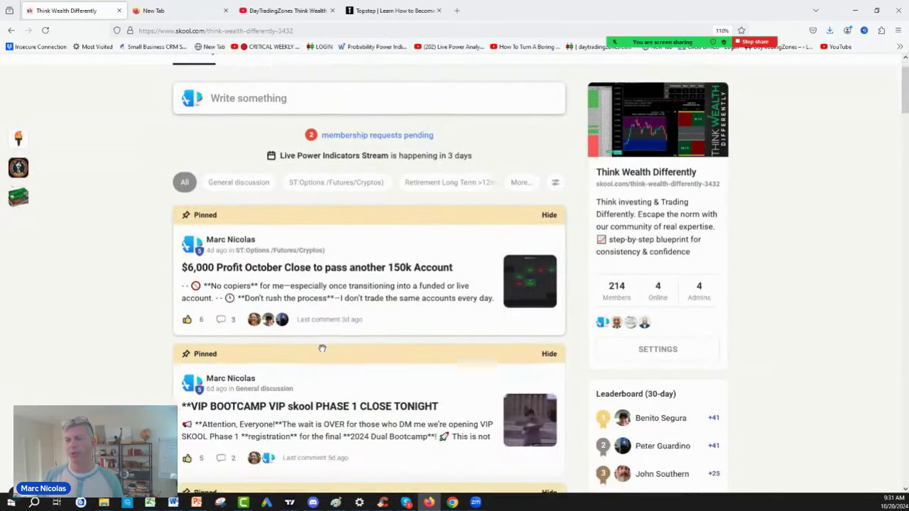
scroll("down", 3)
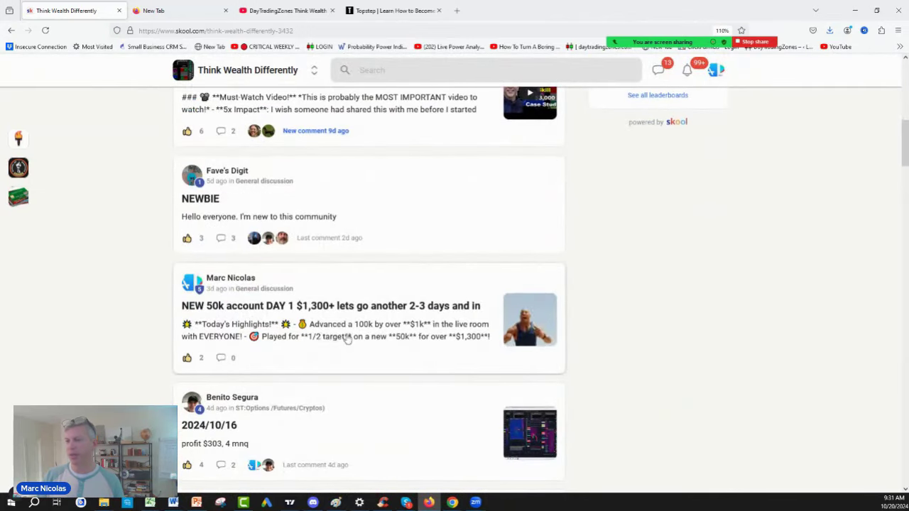
scroll("down", 3)
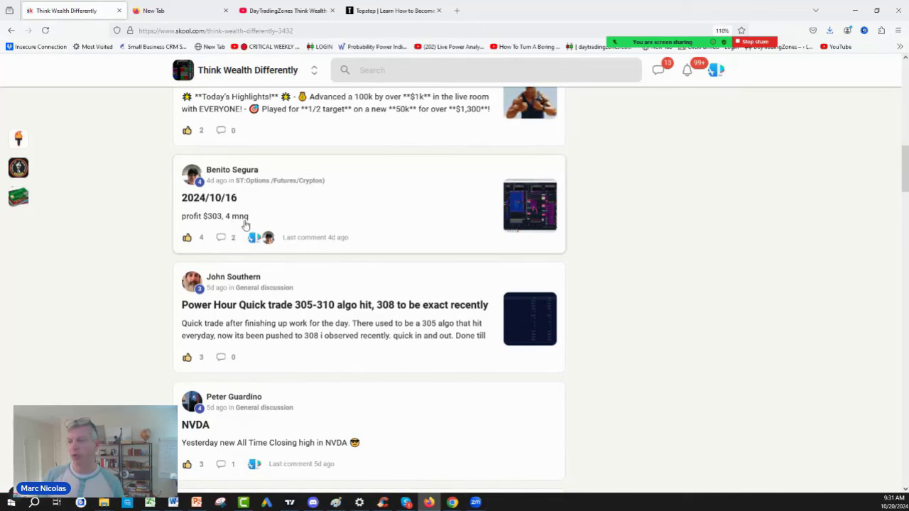
mouse_move(229, 226)
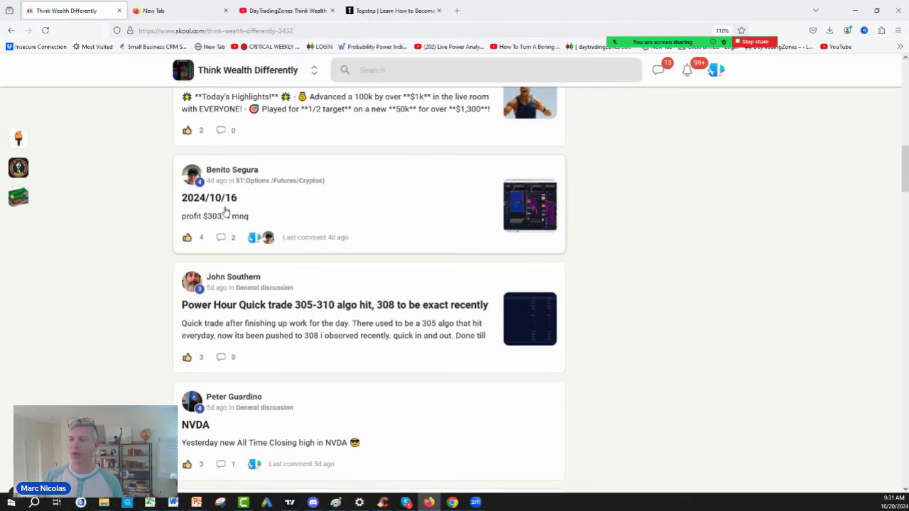
scroll("down", 3)
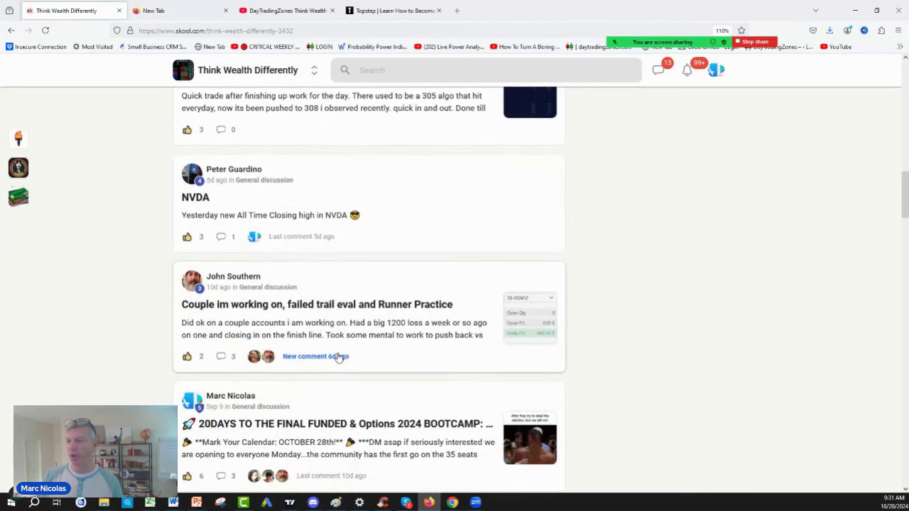
scroll("down", 3)
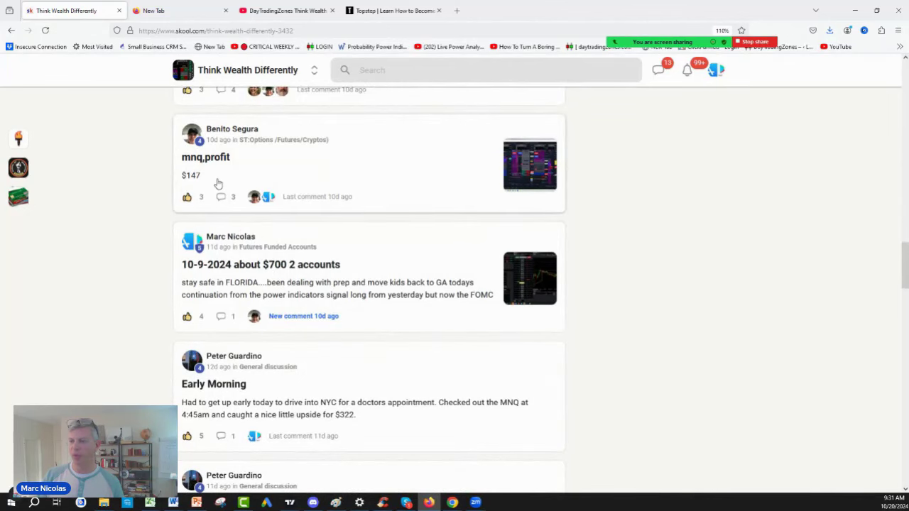
mouse_move(543, 181)
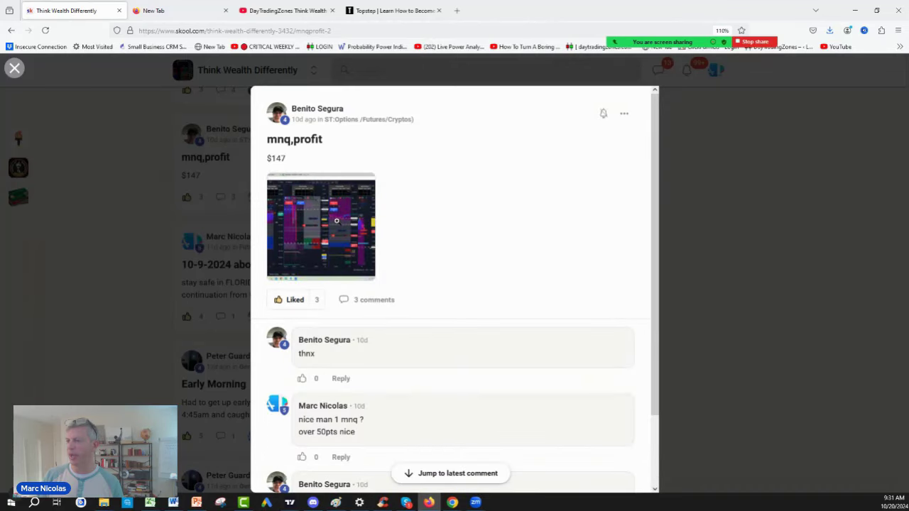
- View the mnq,profit post's chart screenshot full size, then close the post back to the feed
left_click(321, 227)
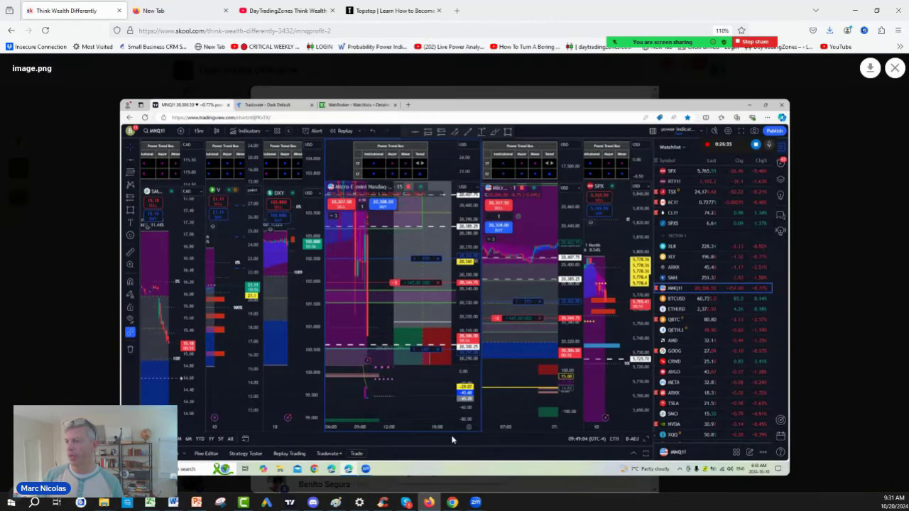
mouse_move(482, 350)
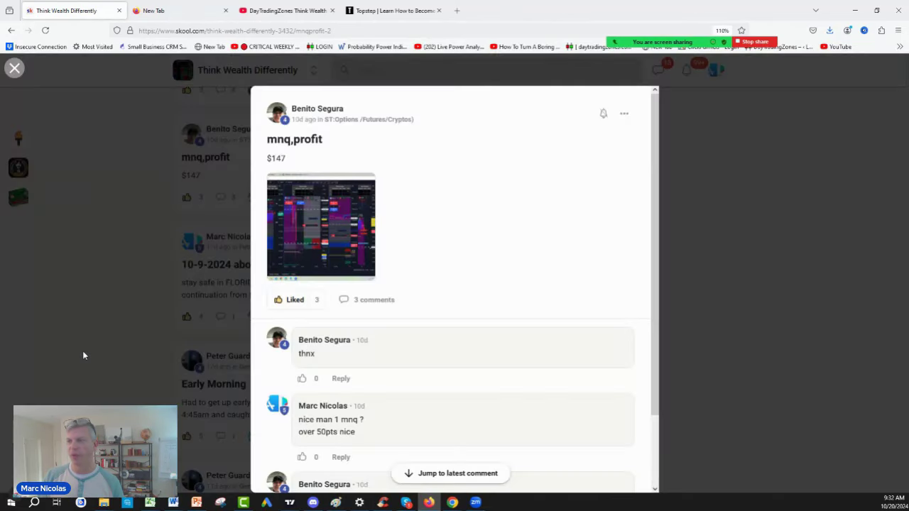
left_click(14, 68)
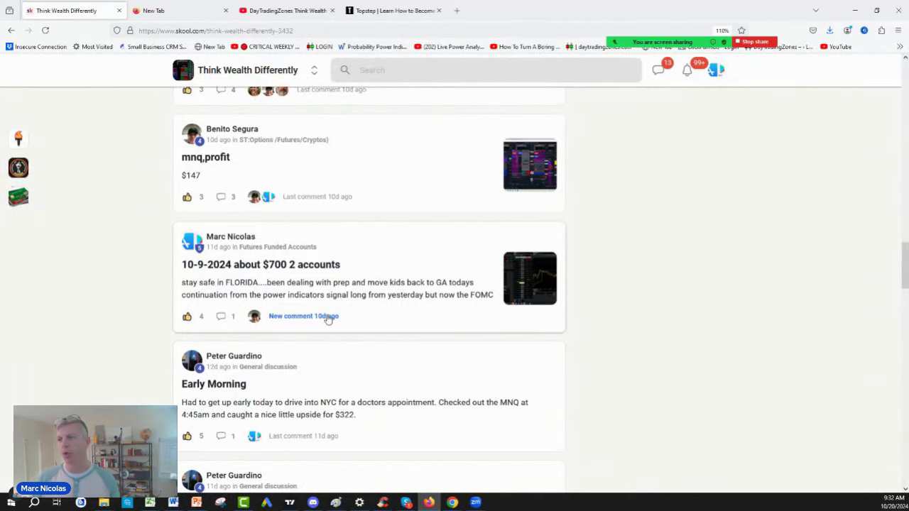
mouse_move(364, 290)
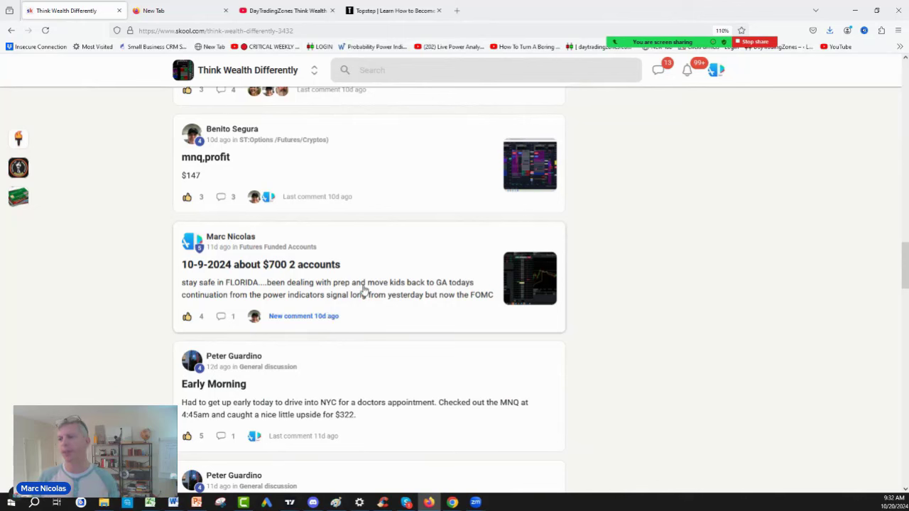
mouse_move(372, 396)
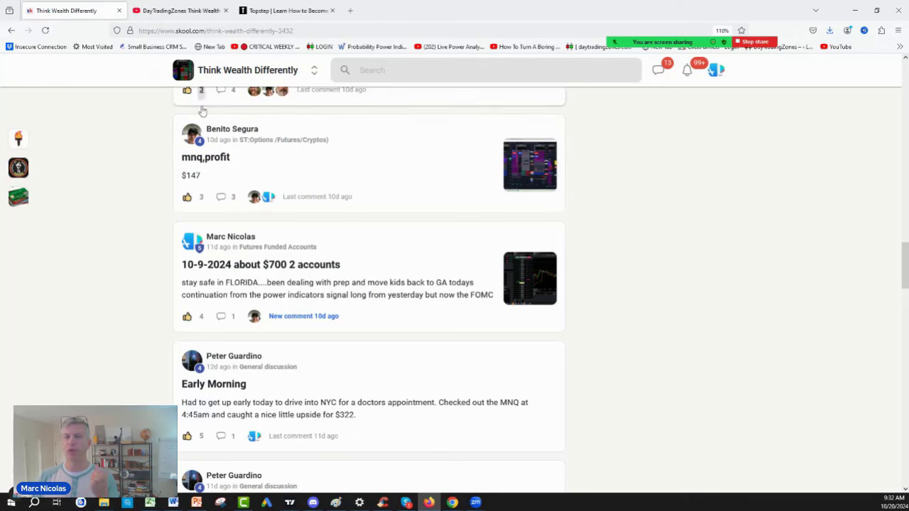
mouse_move(206, 107)
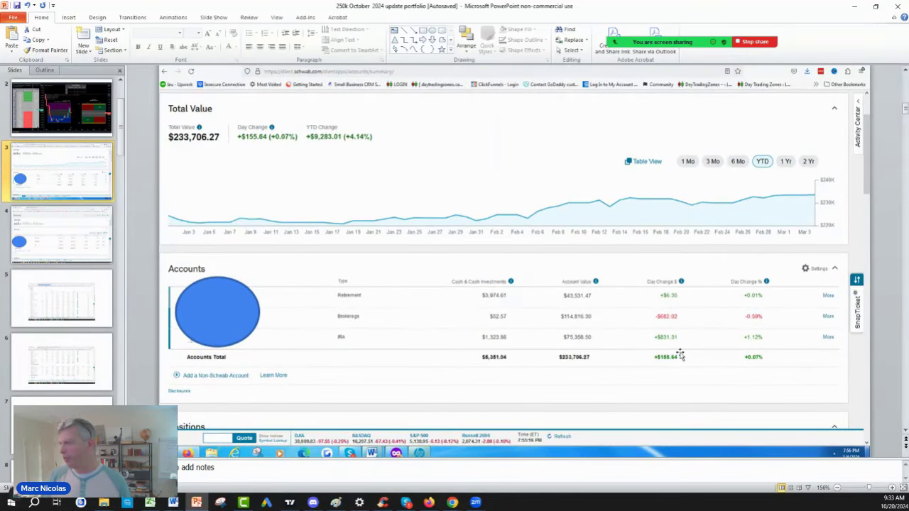
mouse_move(723, 310)
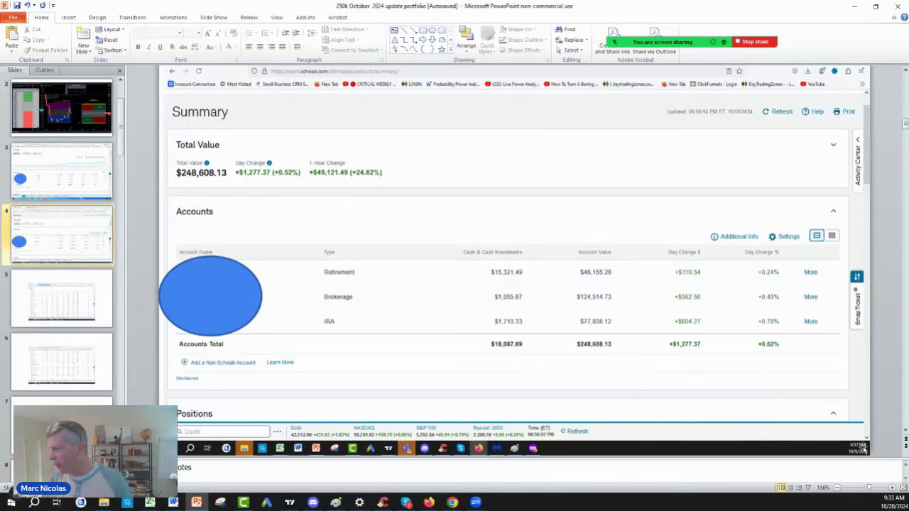
mouse_move(386, 267)
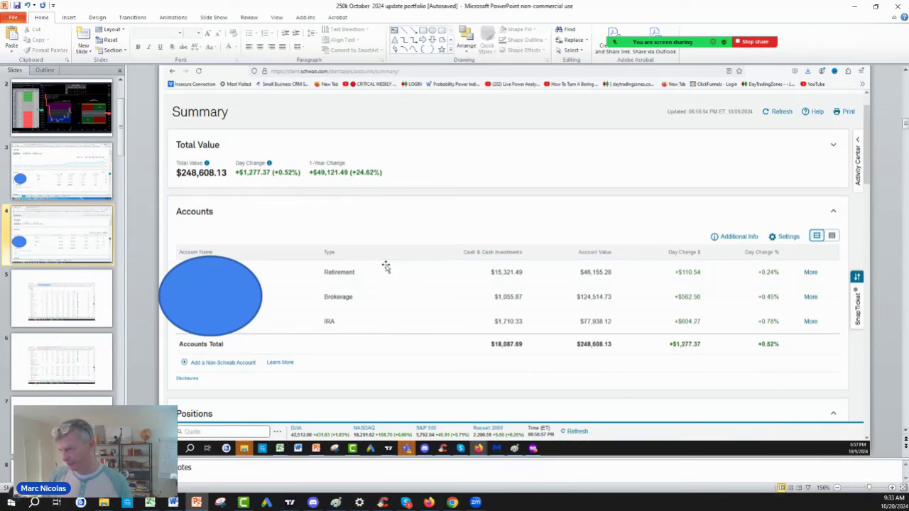
mouse_move(230, 185)
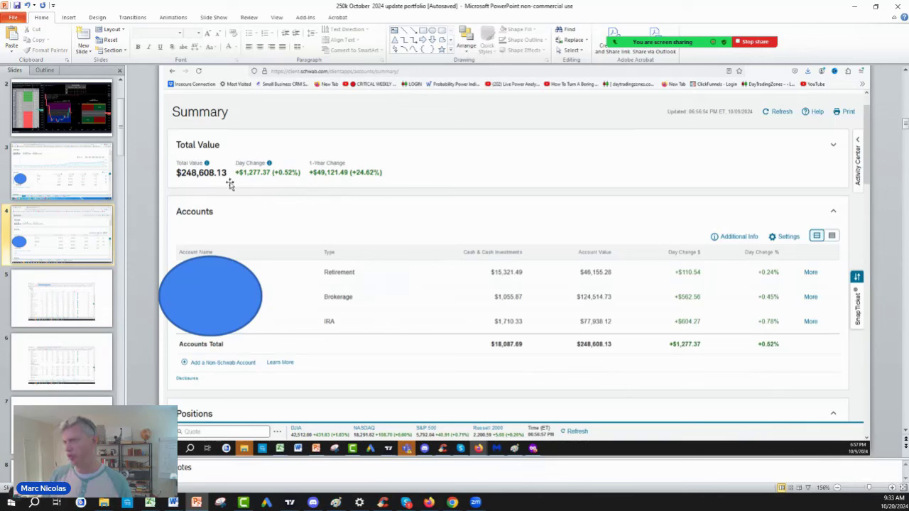
mouse_move(386, 219)
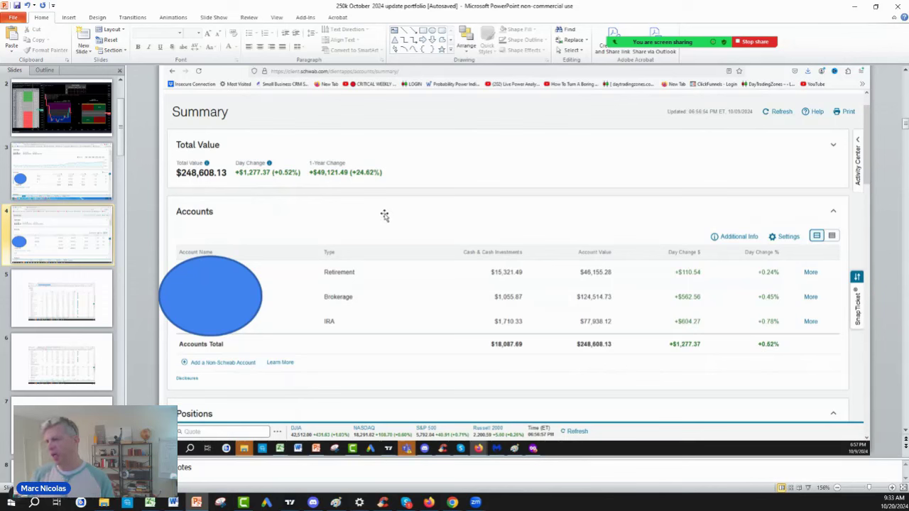
mouse_move(477, 347)
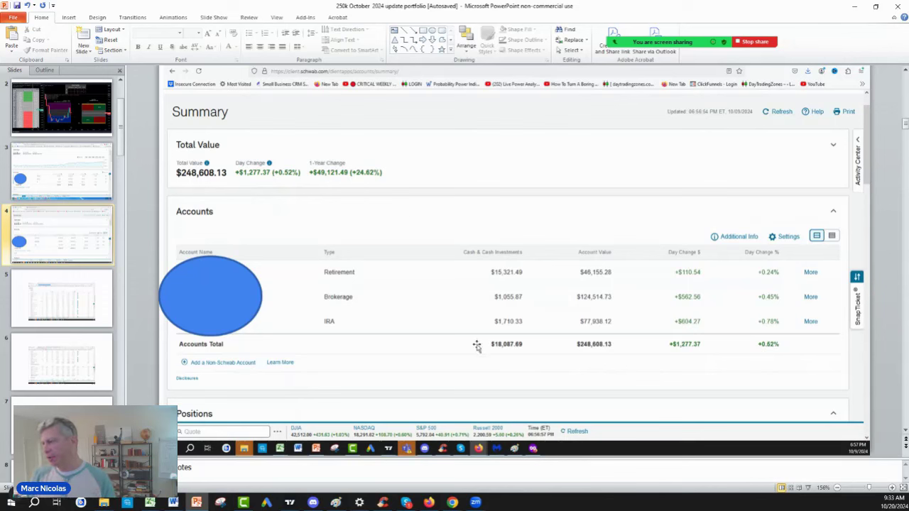
mouse_move(344, 306)
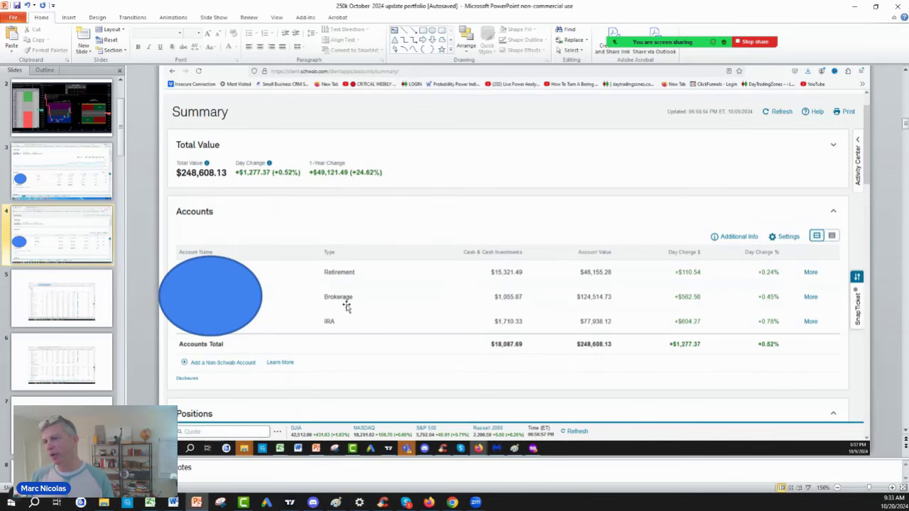
- Select the Positions slide with the Schwab equity holdings screenshot
left_click(61, 297)
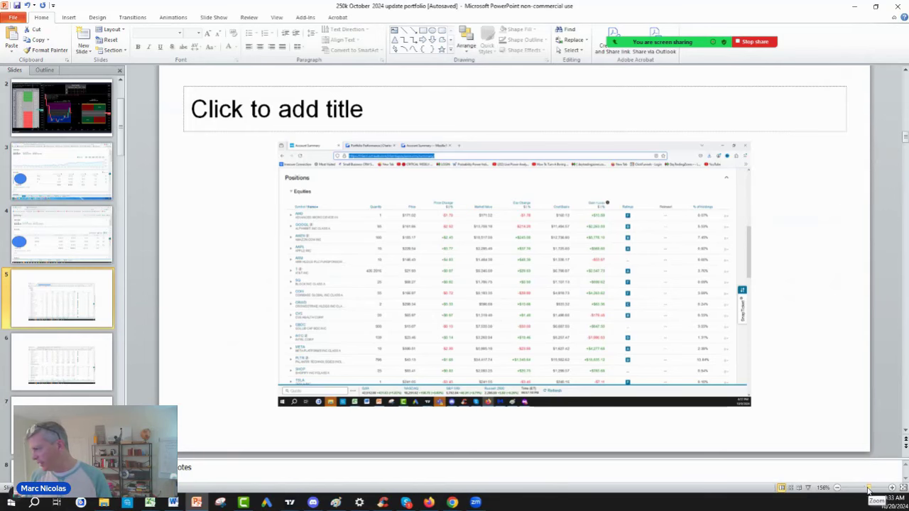
- Magnify the Positions slide with the zoom slider so the holdings table is readable
left_click(892, 488)
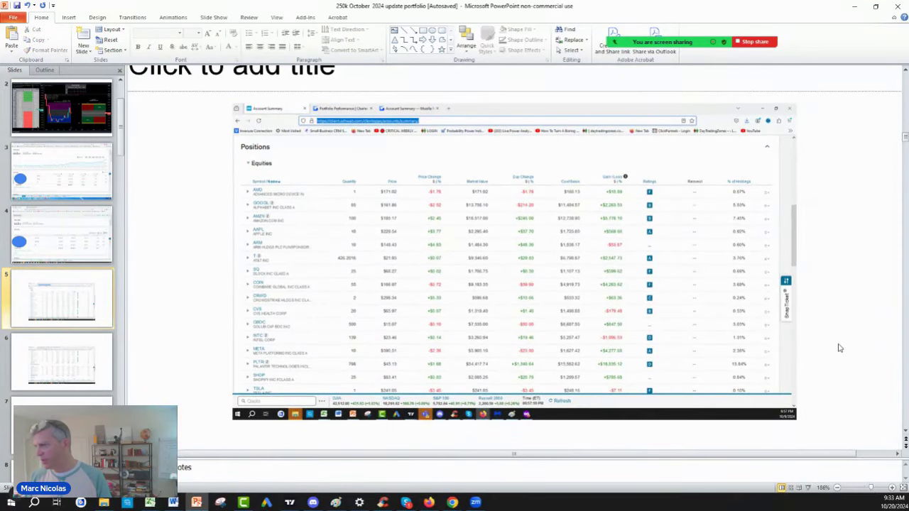
mouse_move(813, 369)
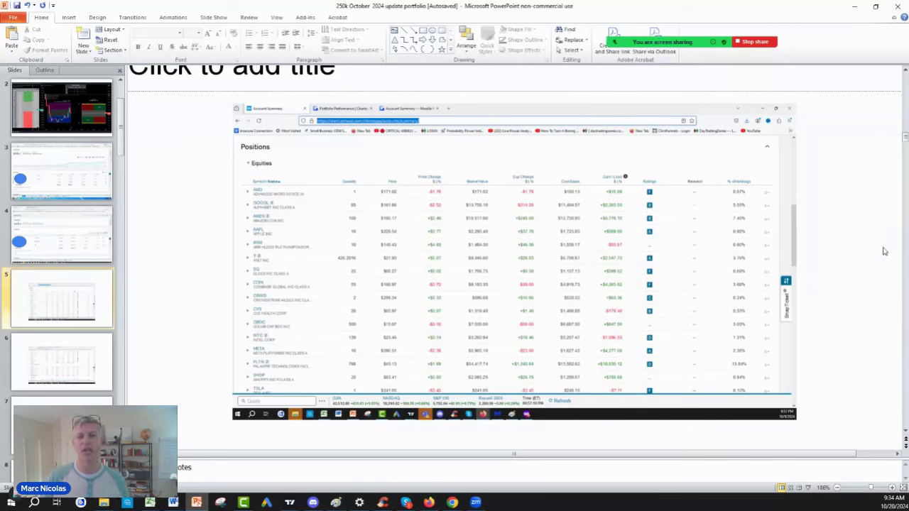
mouse_move(865, 316)
type("=")
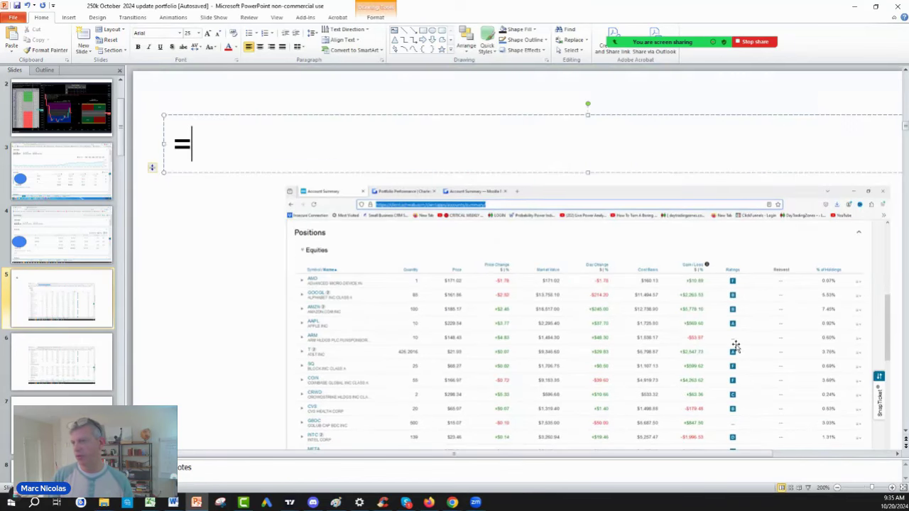
mouse_move(602, 290)
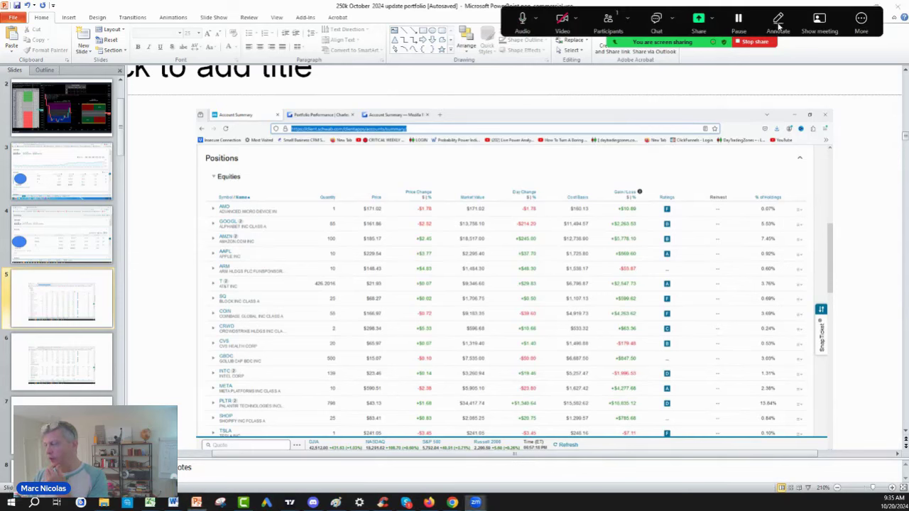
- Start freehand pen ink and circle the PLTR holding row
left_click(778, 22)
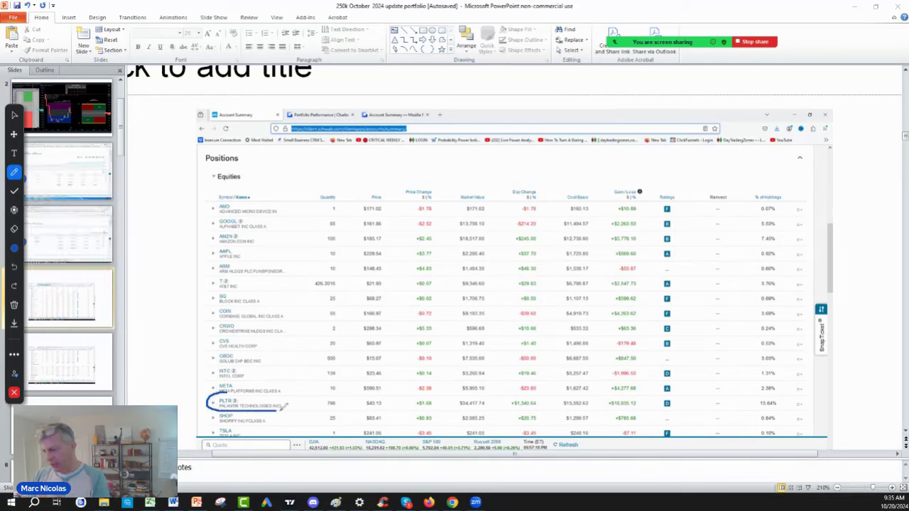
left_click_drag(284, 406, 362, 403)
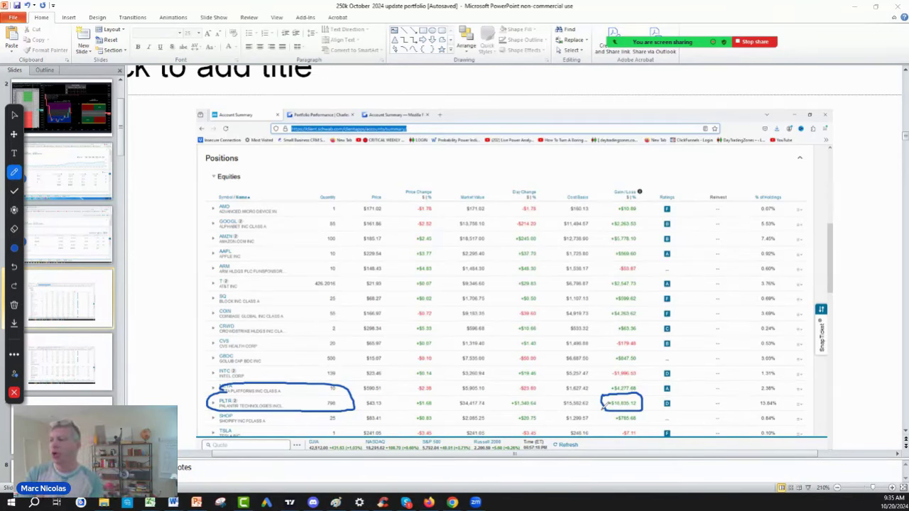
mouse_move(525, 267)
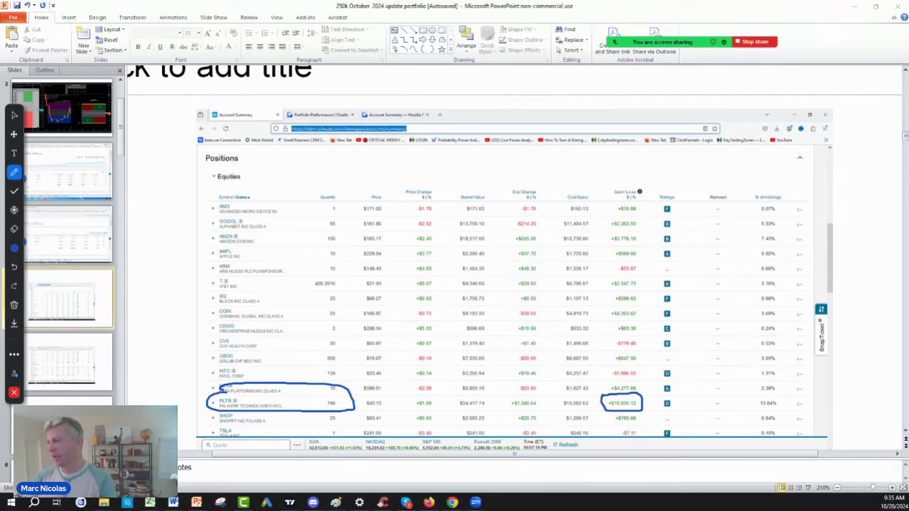
mouse_move(622, 242)
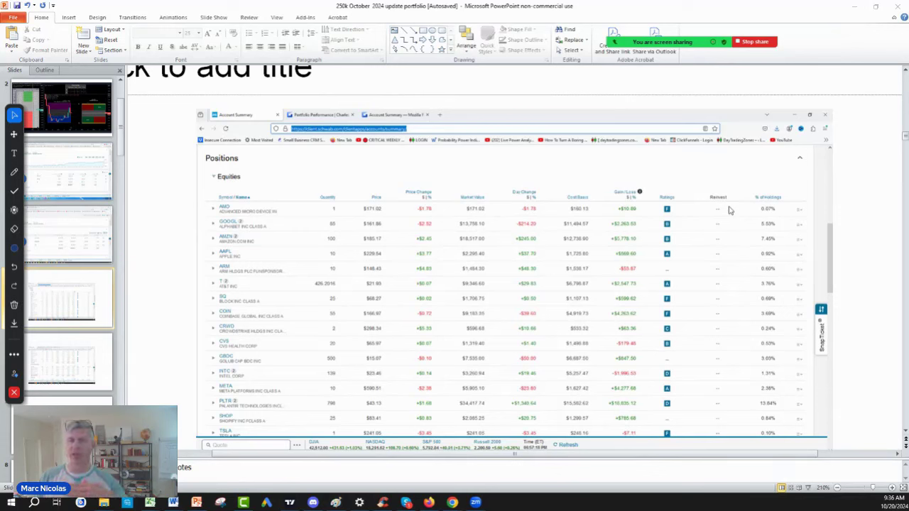
mouse_move(727, 212)
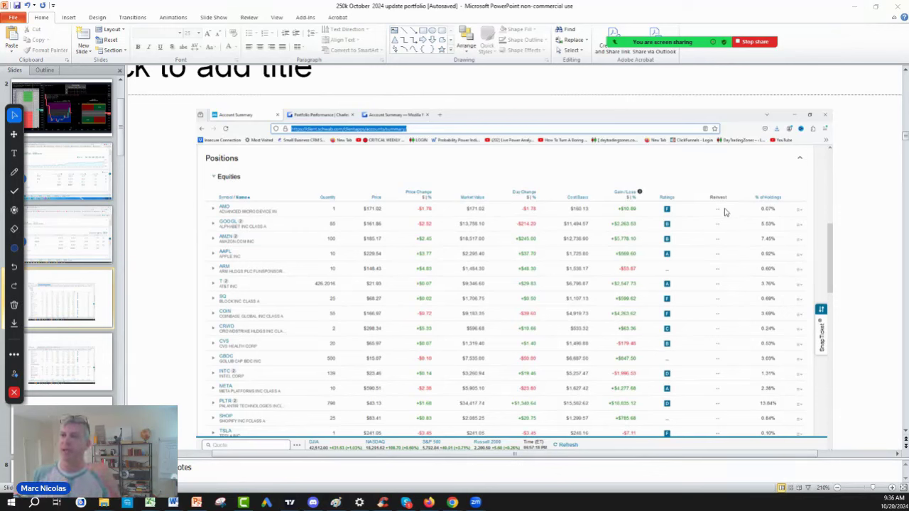
mouse_move(729, 206)
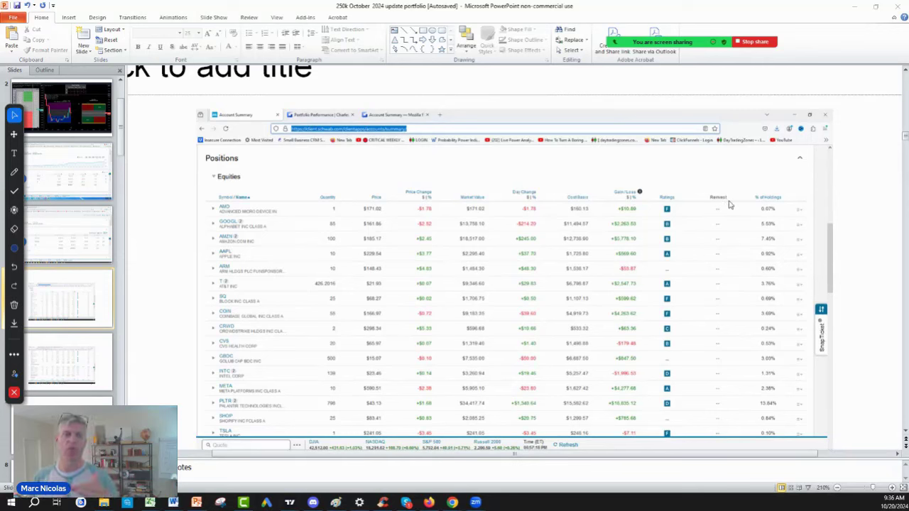
mouse_move(673, 250)
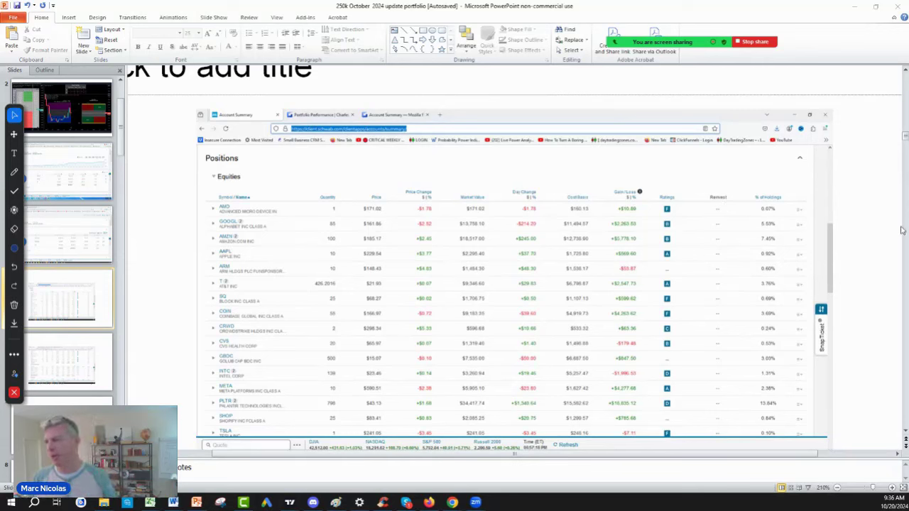
mouse_move(795, 200)
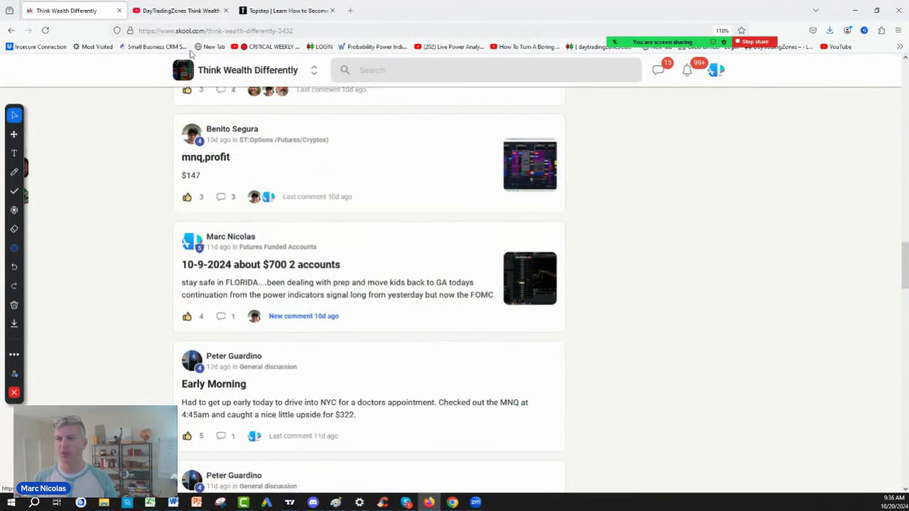
- Switch to the daytradingzones YouTube channel's Videos page
left_click(179, 10)
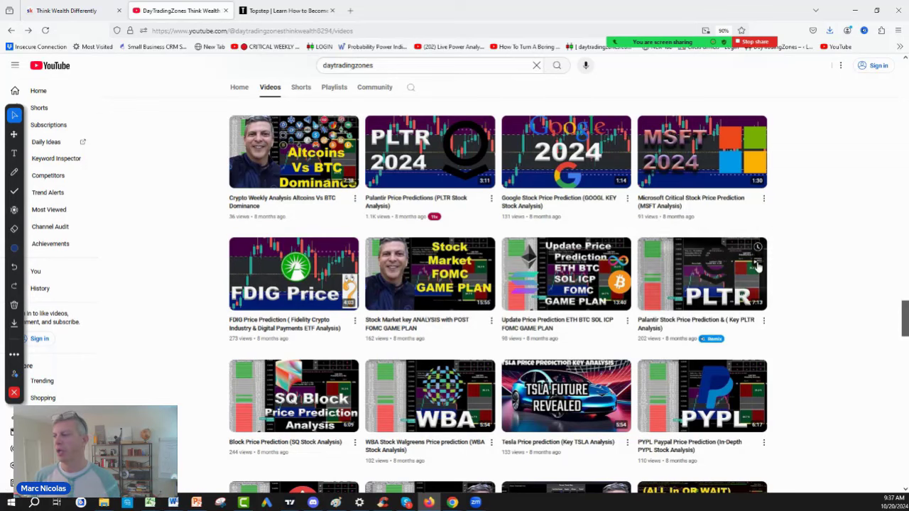
mouse_move(822, 384)
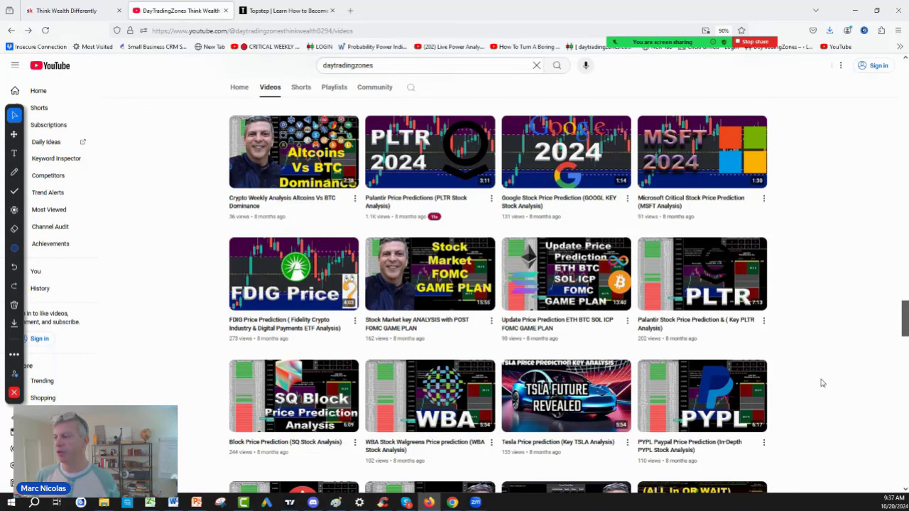
scroll("down", 3)
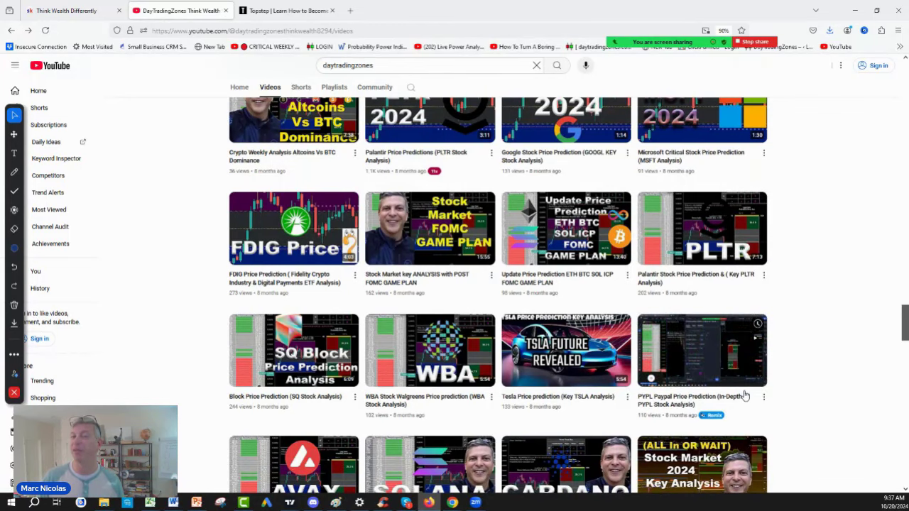
mouse_move(811, 396)
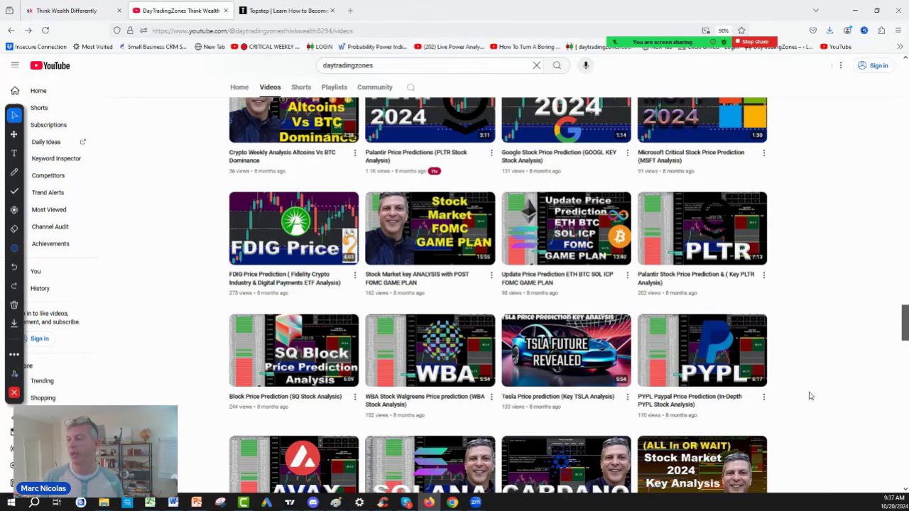
scroll("down", 3)
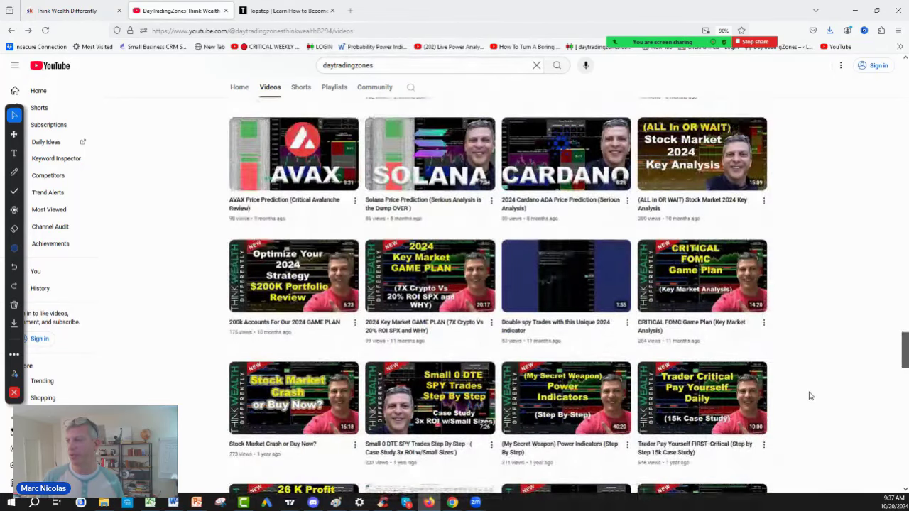
scroll("down", 3)
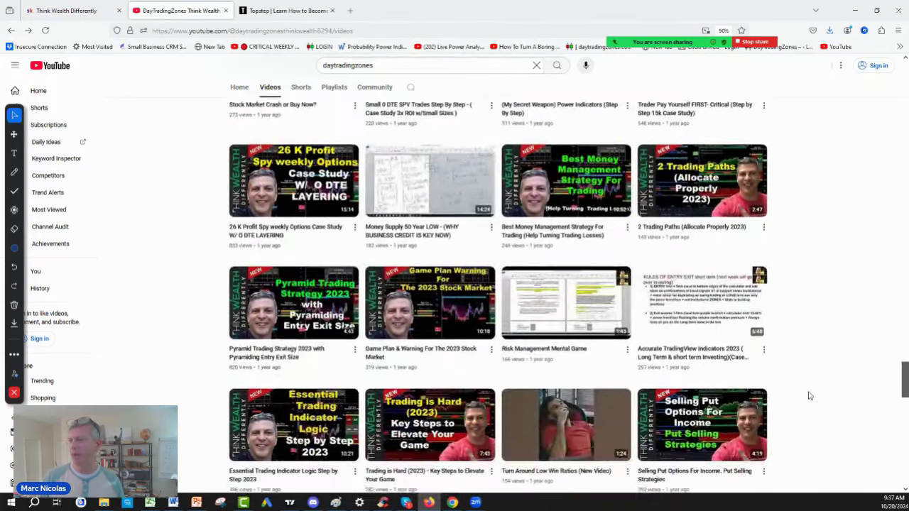
scroll("down", 3)
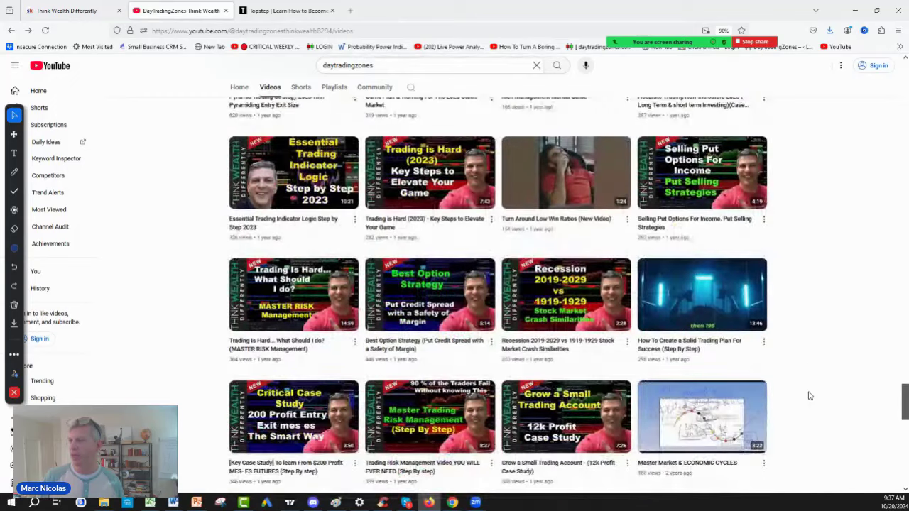
scroll("down", 3)
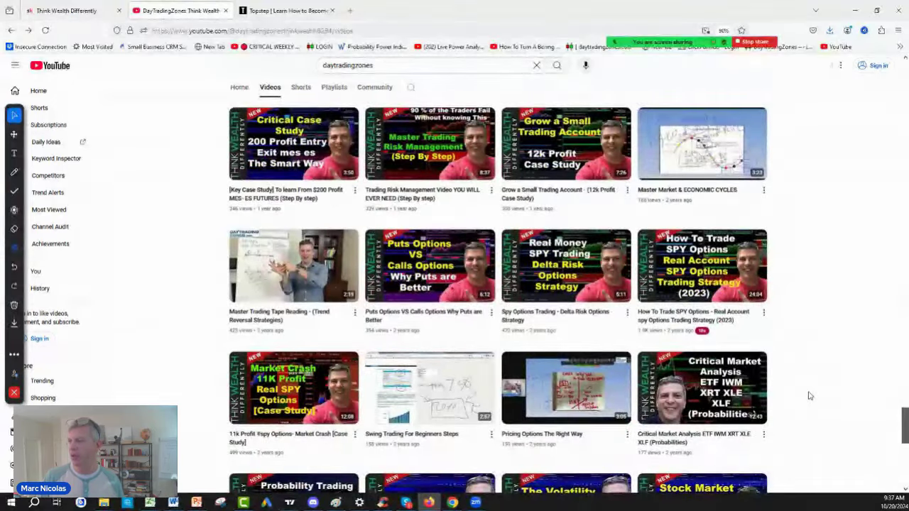
scroll("down", 3)
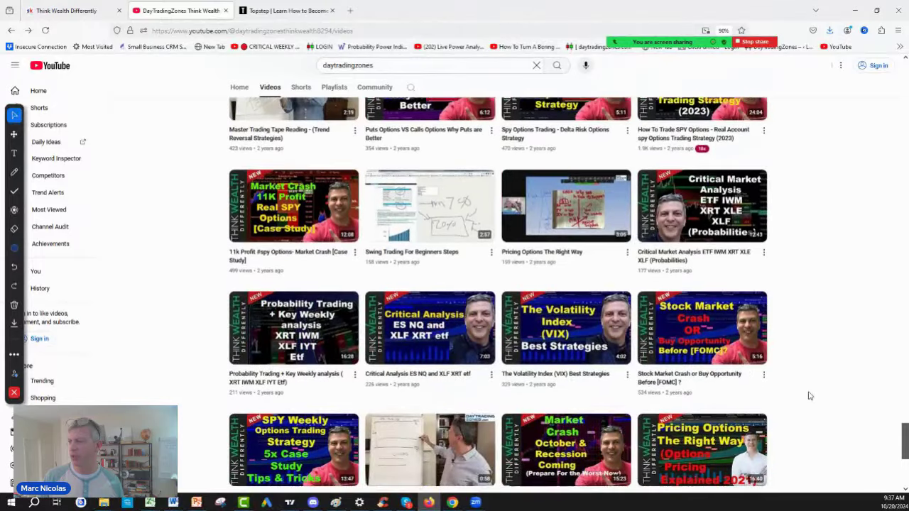
scroll("down", 3)
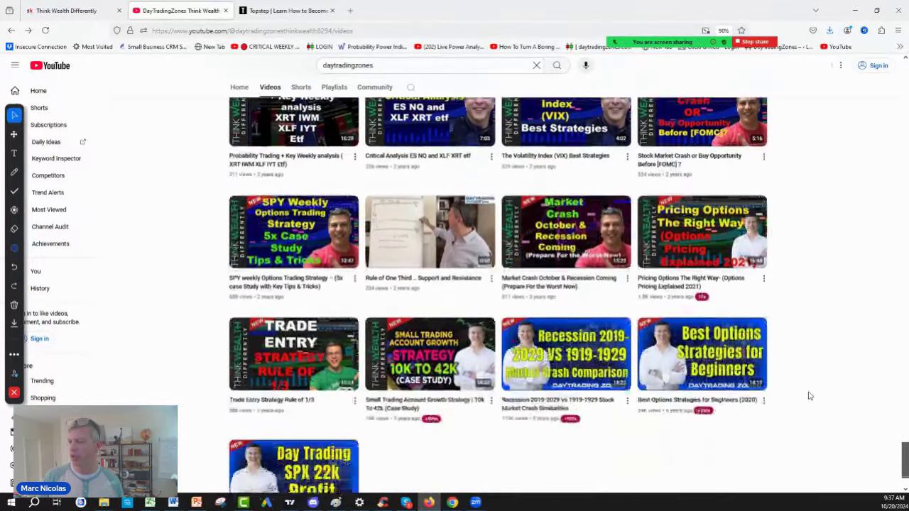
scroll("down", 3)
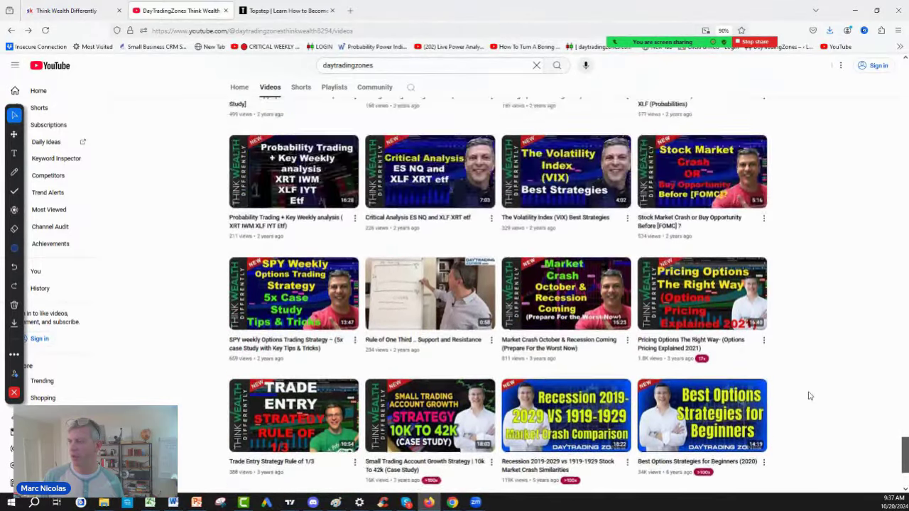
scroll("down", 3)
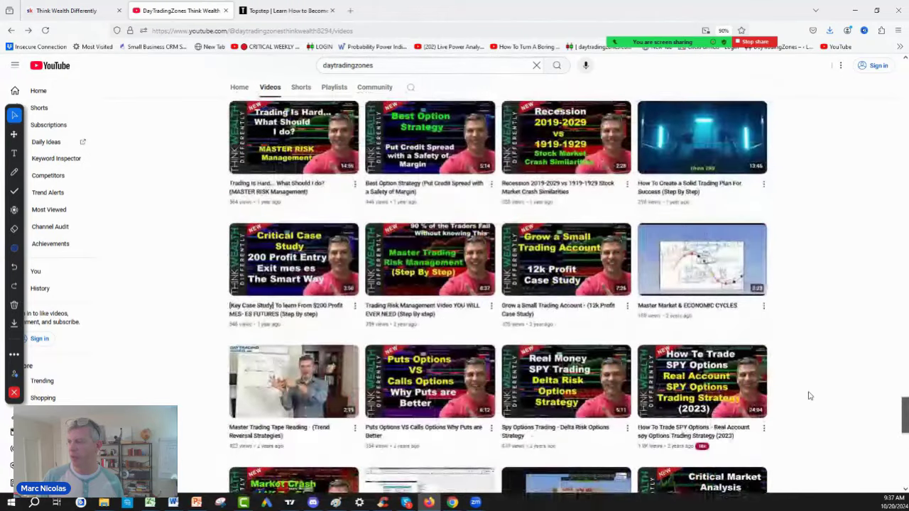
scroll("down", 3)
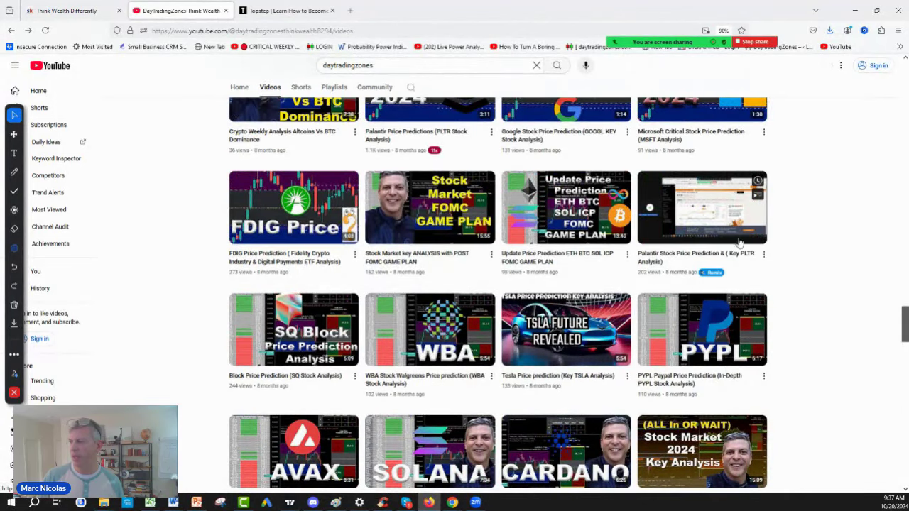
scroll("down", 3)
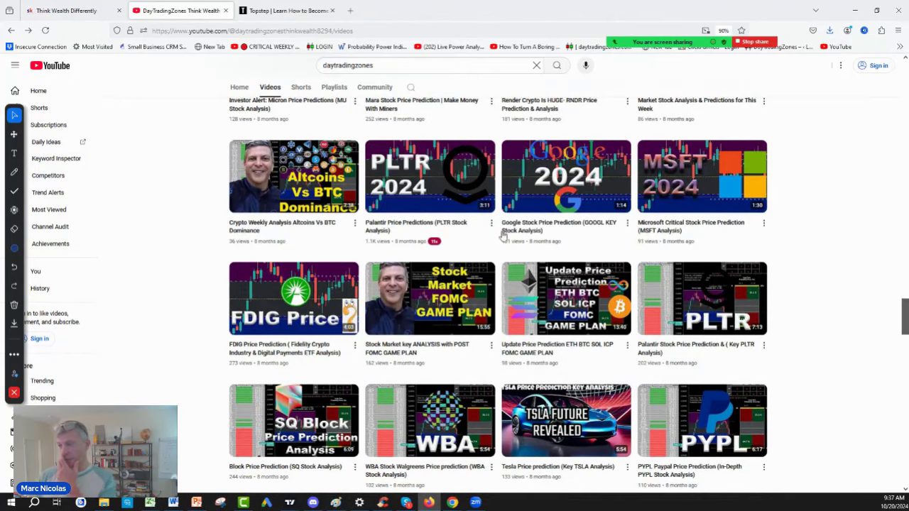
scroll("up", 3)
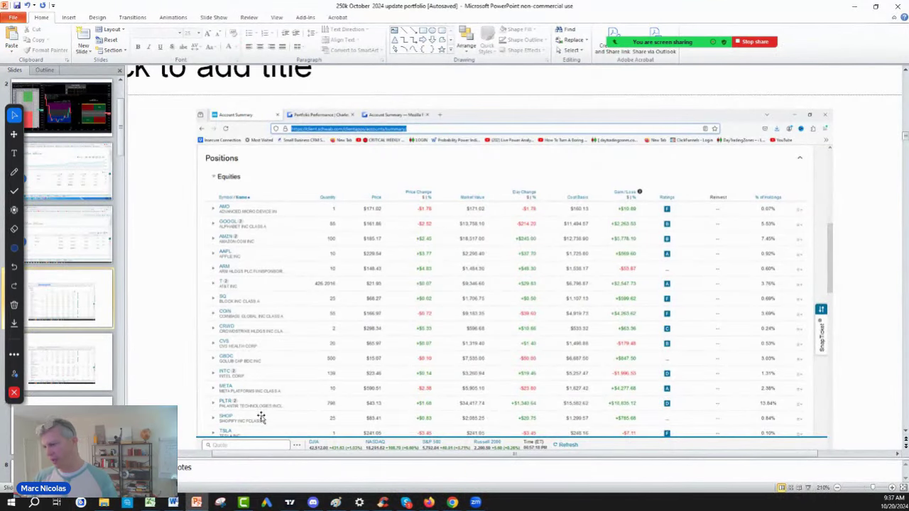
mouse_move(581, 423)
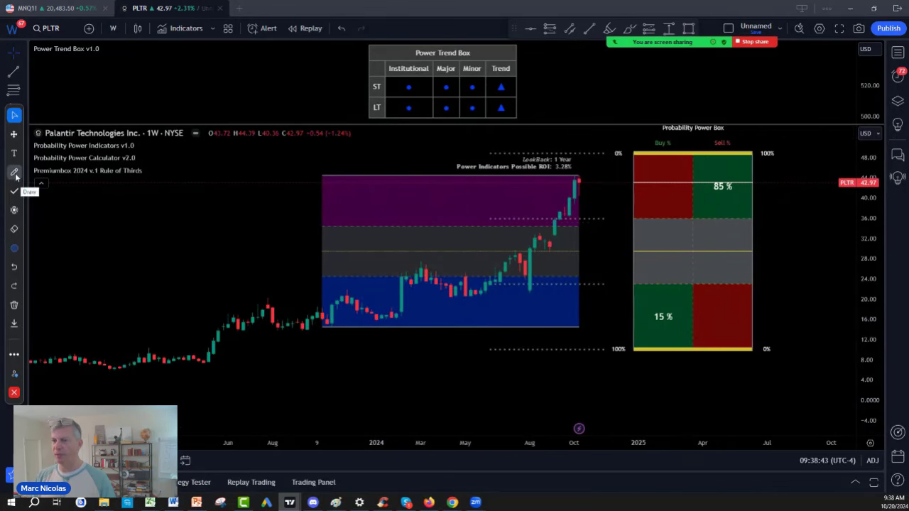
- Circle the early-2024 price base and mark each zone of the range as 1/3 in a new ink colour
left_click(14, 172)
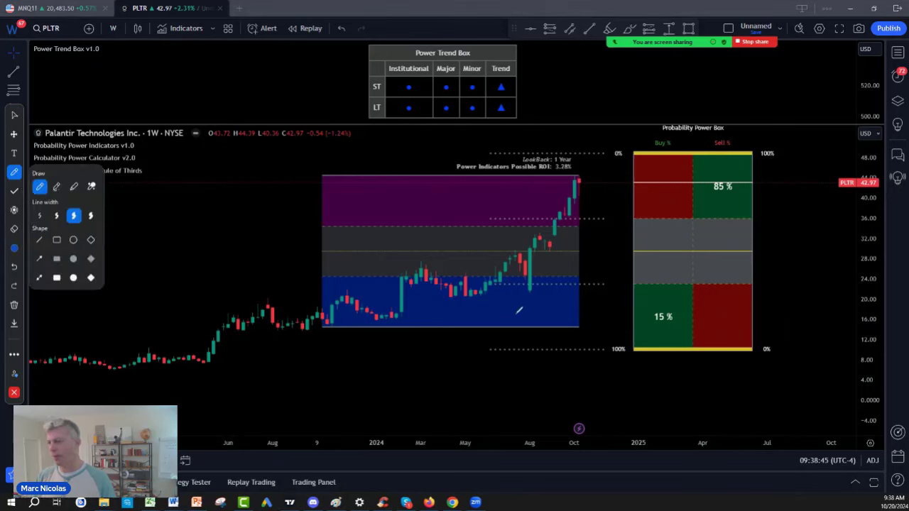
left_click_drag(333, 299, 447, 327)
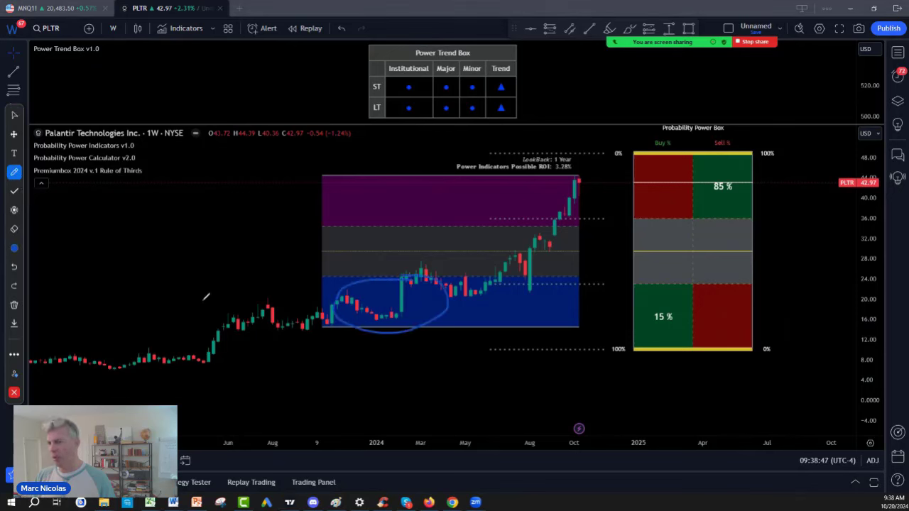
left_click(14, 249)
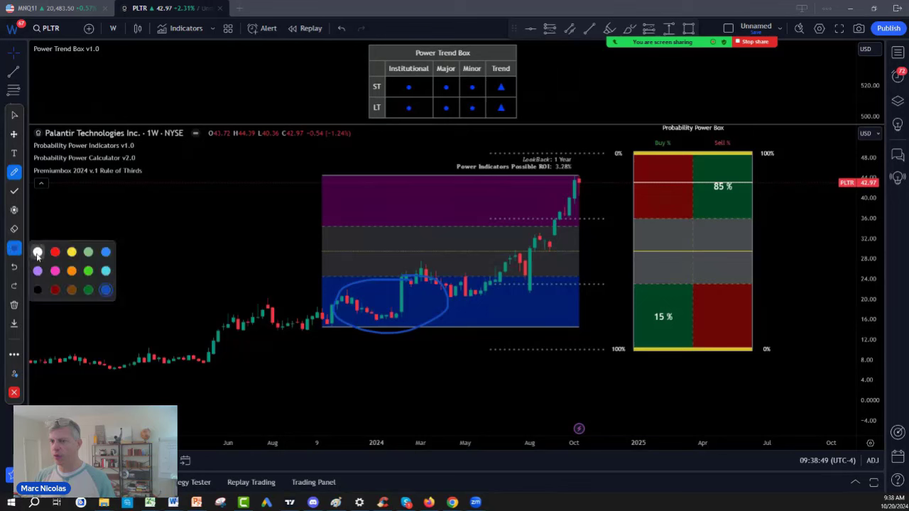
left_click_drag(504, 294, 547, 299)
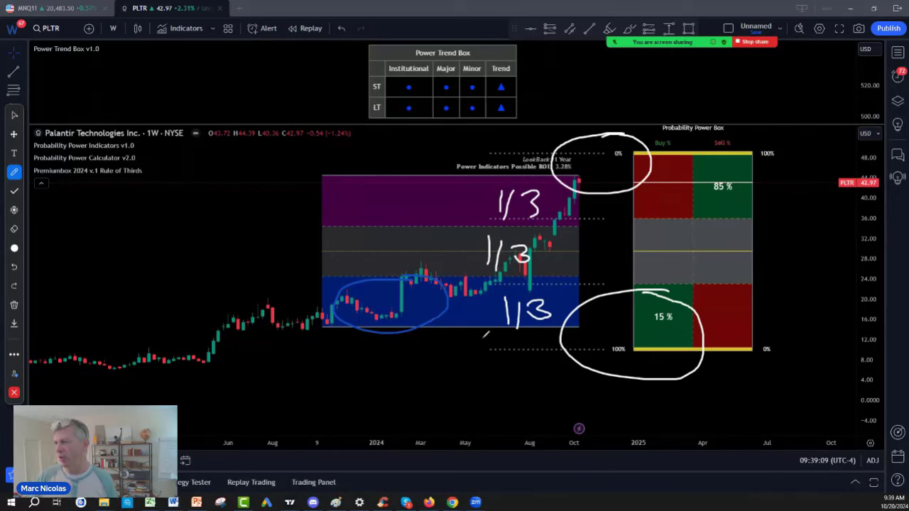
- Clear the ink notes and show the long-term probability power box view
left_click(14, 305)
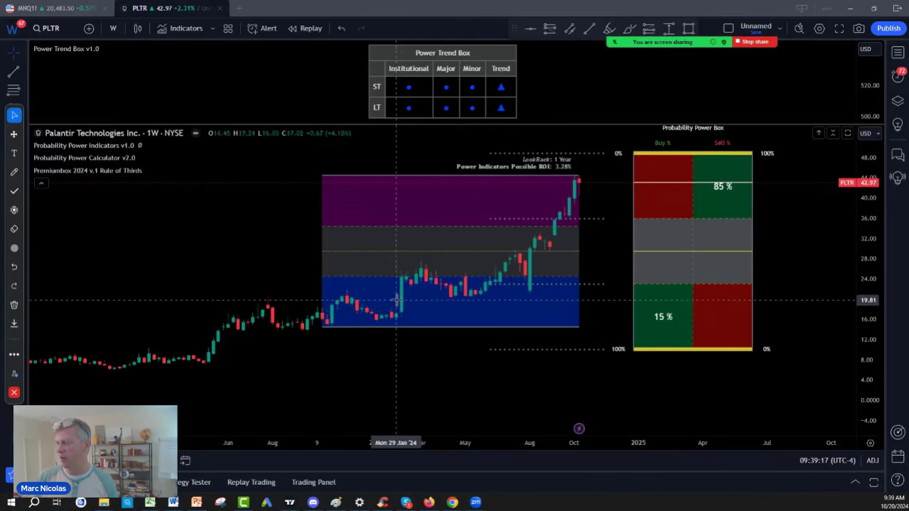
left_click(309, 28)
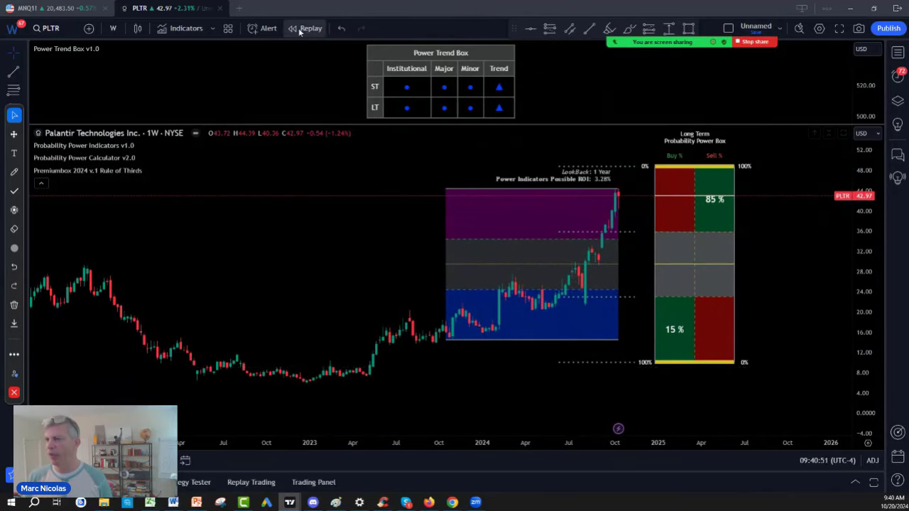
left_click(310, 29)
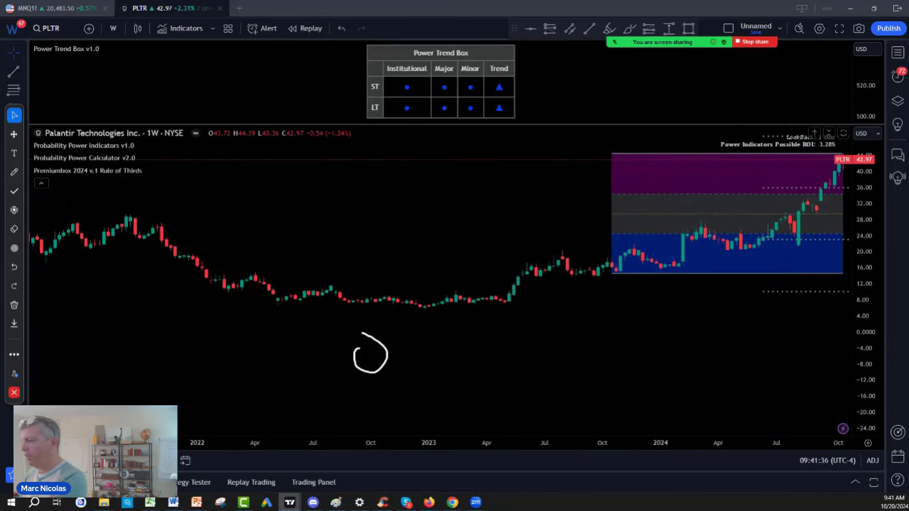
mouse_move(125, 156)
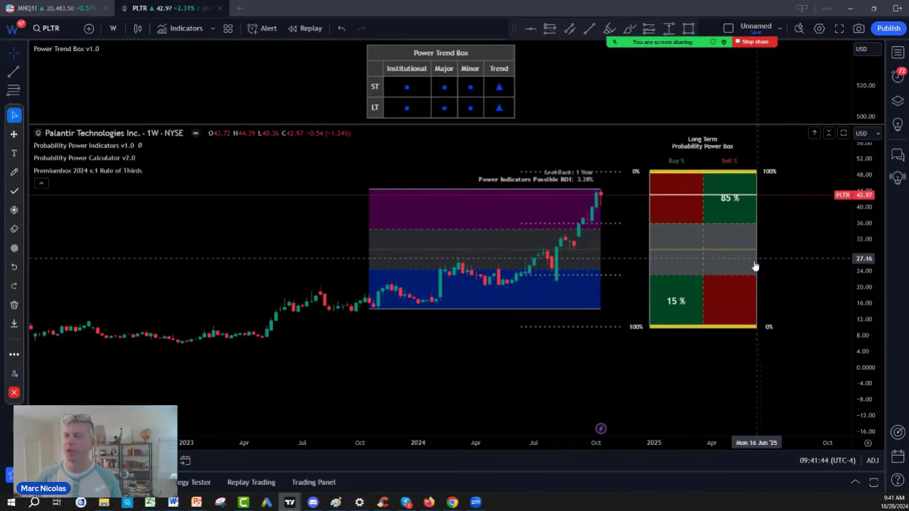
mouse_move(552, 183)
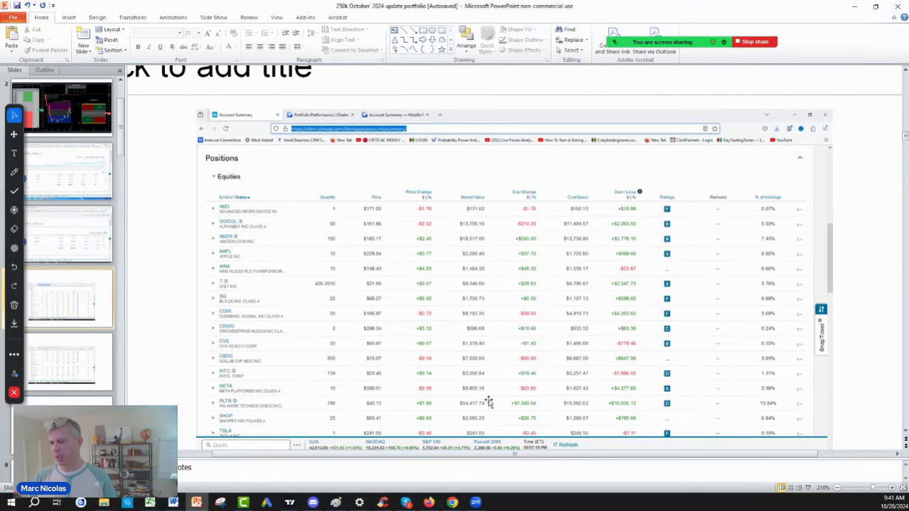
mouse_move(620, 403)
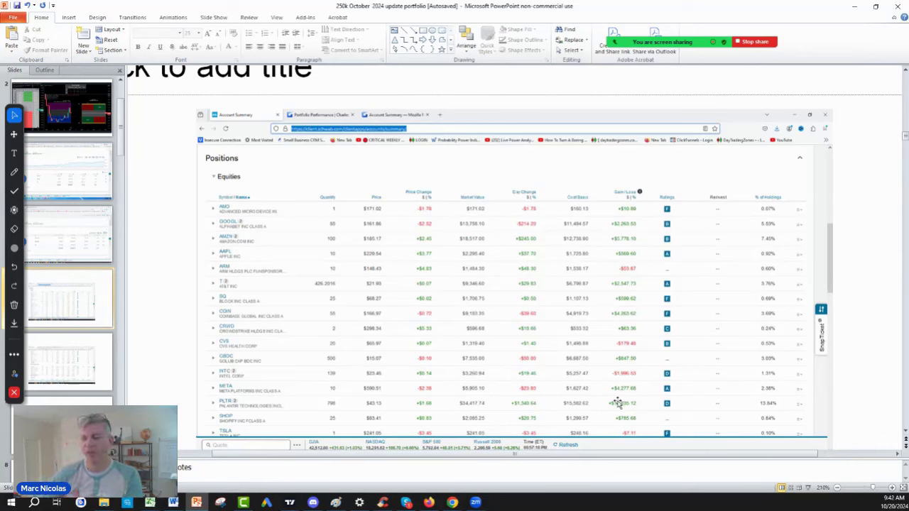
mouse_move(614, 406)
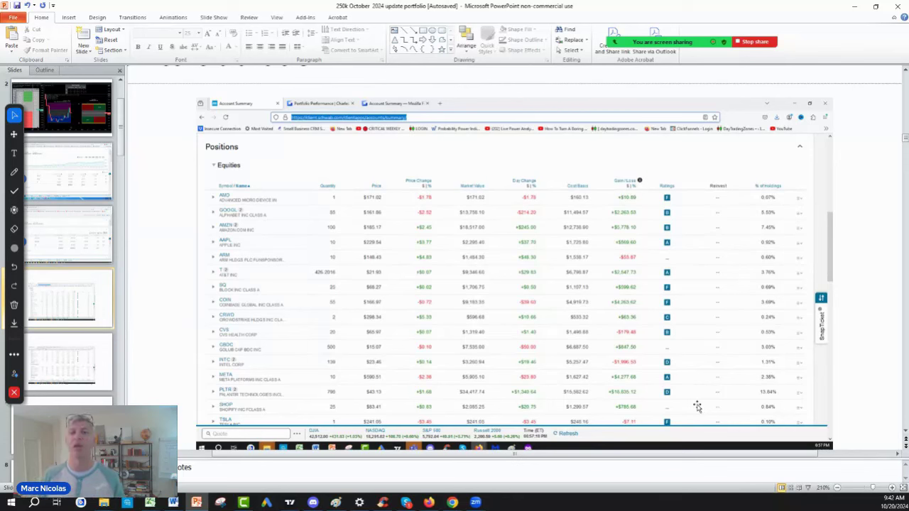
mouse_move(665, 400)
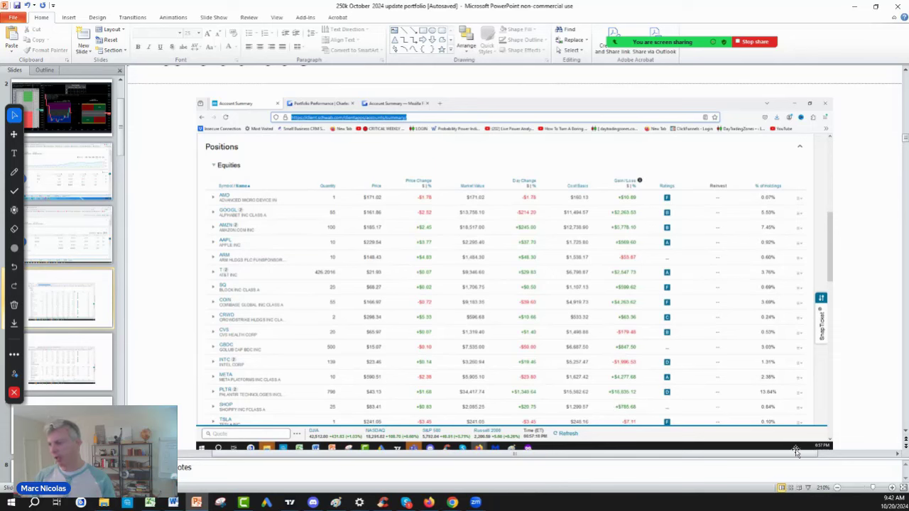
mouse_move(633, 375)
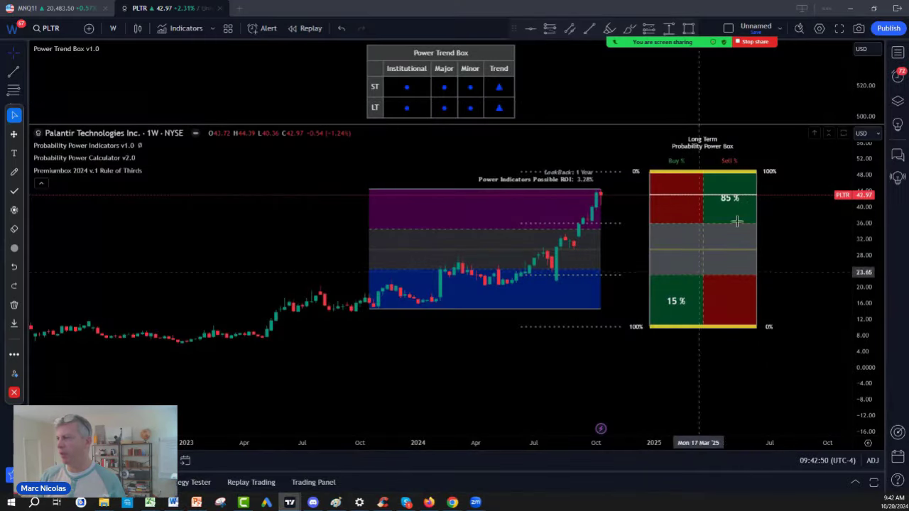
mouse_move(787, 40)
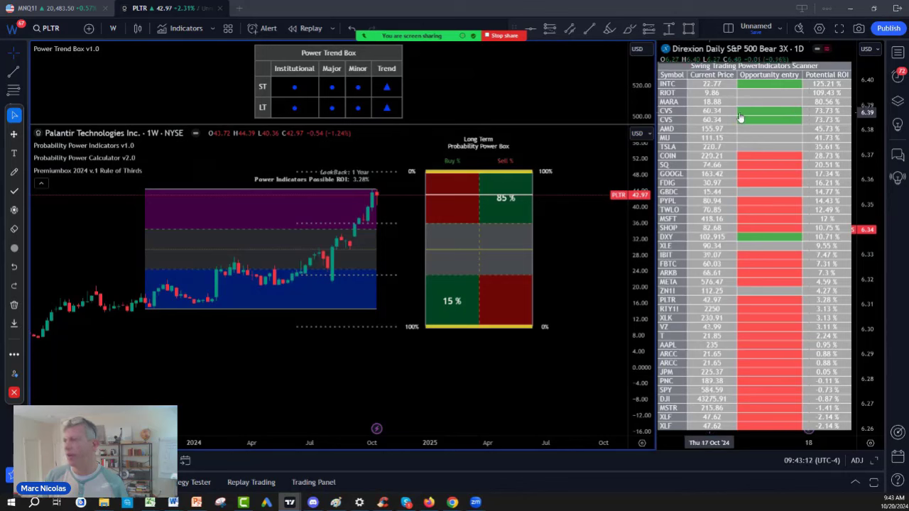
mouse_move(703, 99)
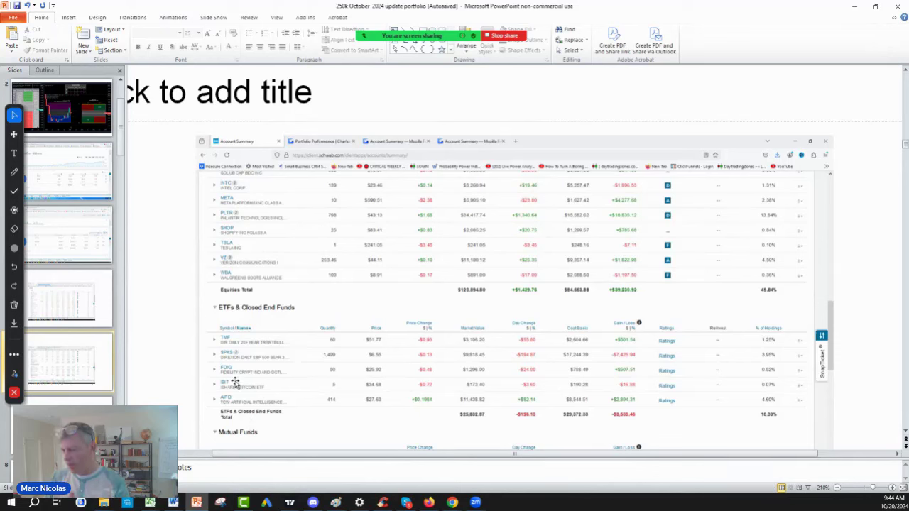
mouse_move(270, 382)
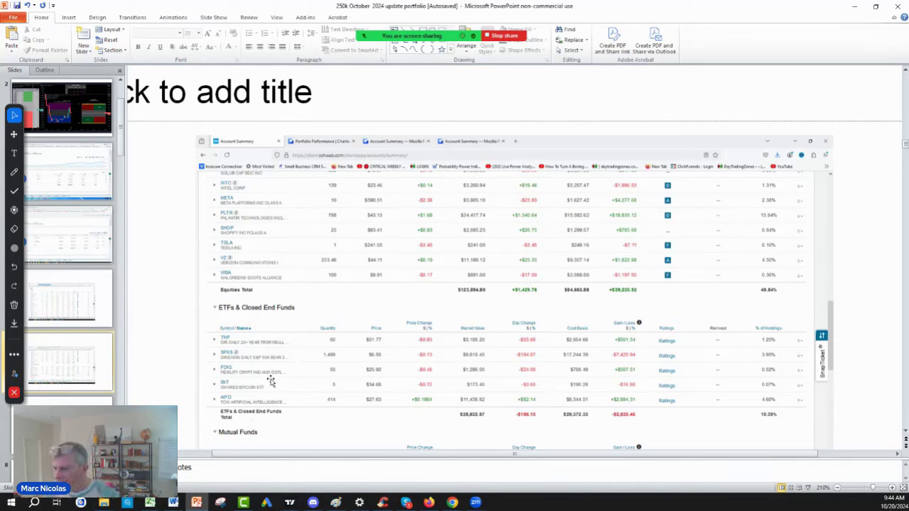
mouse_move(348, 443)
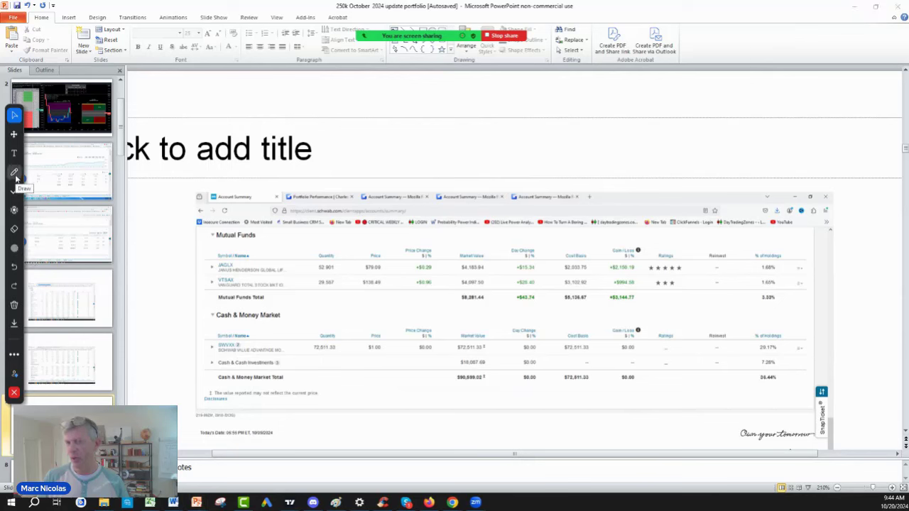
- Choose an ink colour and pen stroke settings on the screen-drawing toolbar
left_click(14, 173)
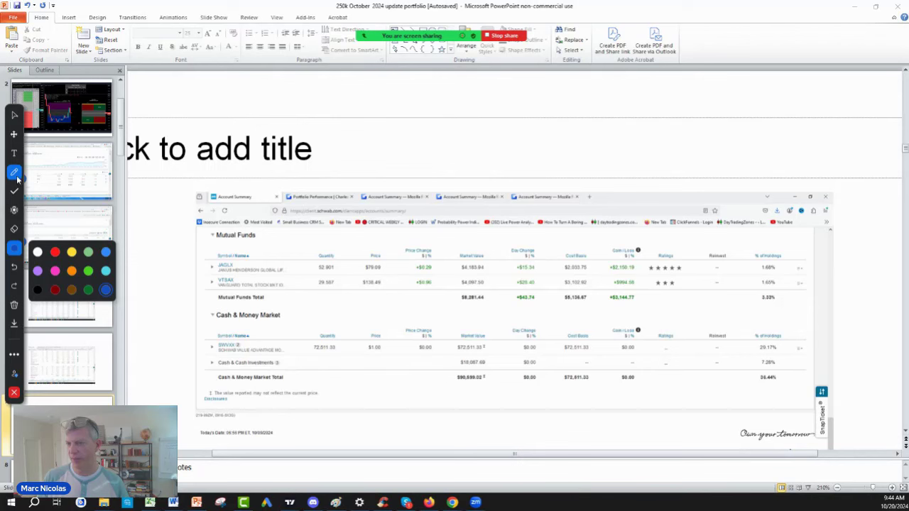
left_click(14, 172)
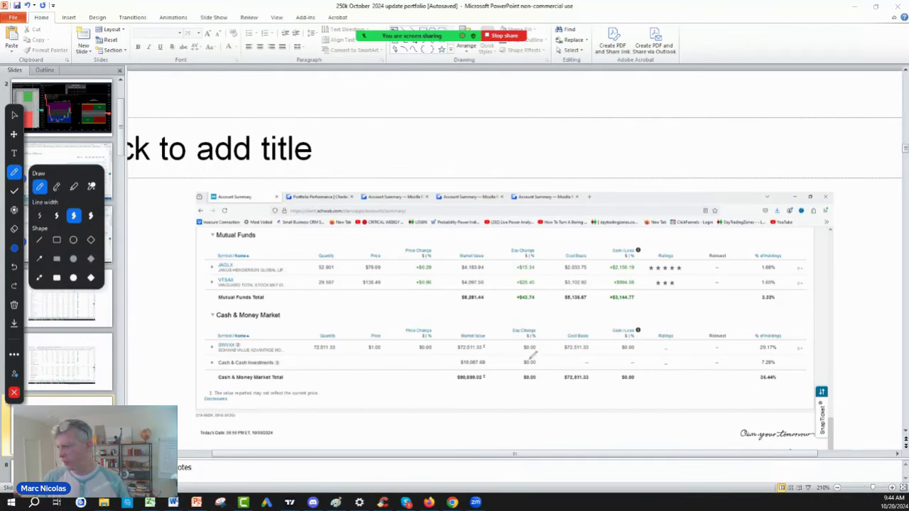
mouse_move(566, 369)
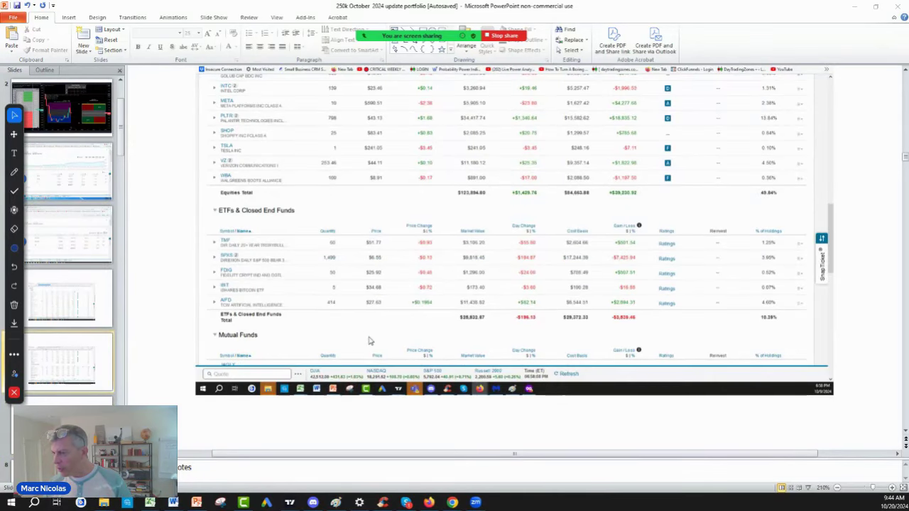
mouse_move(258, 277)
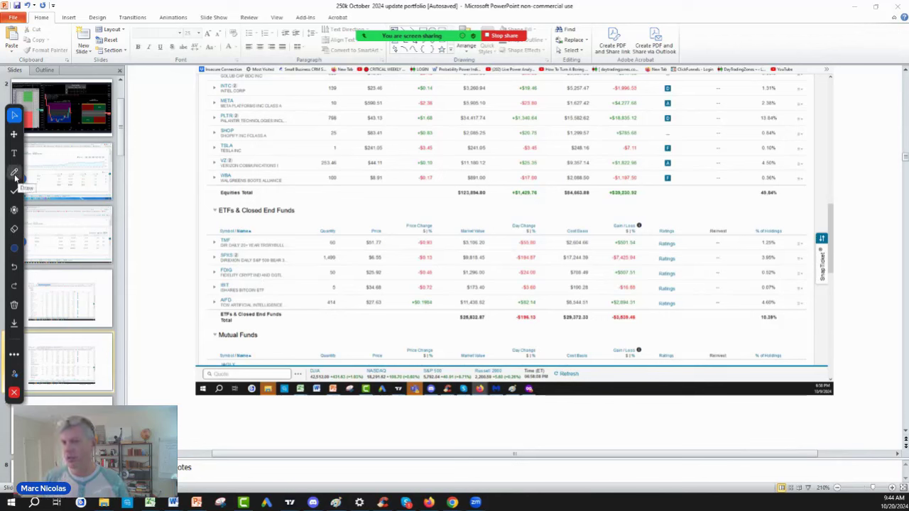
- Box the bear-fund row, circle its market value, and bracket the equities list with ink
left_click(15, 172)
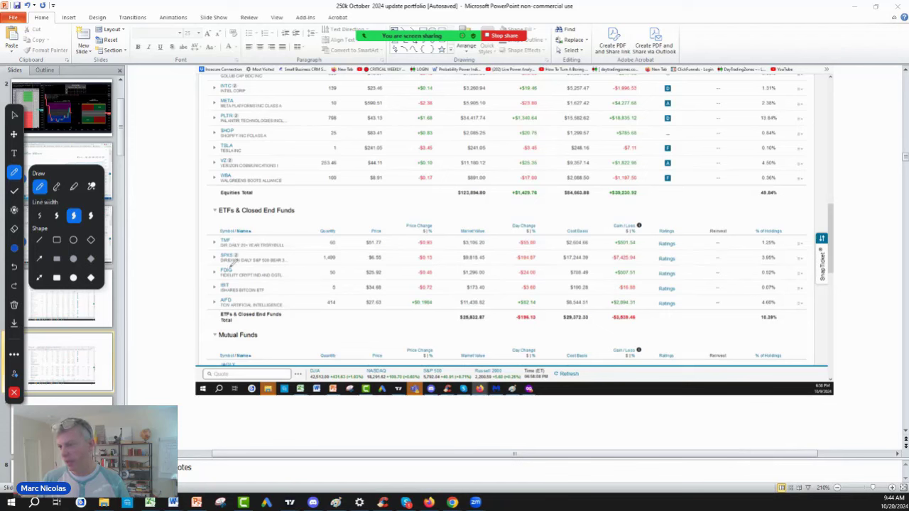
left_click_drag(216, 250, 295, 264)
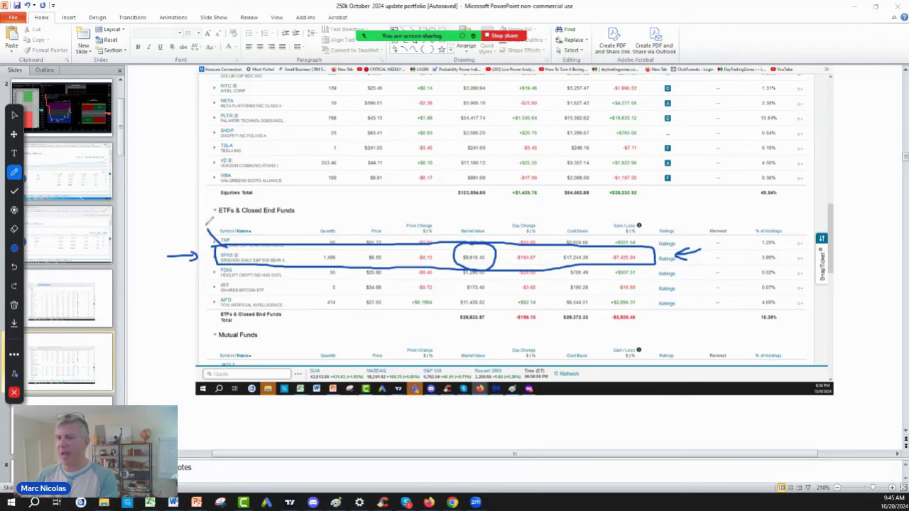
left_click_drag(199, 144, 210, 227)
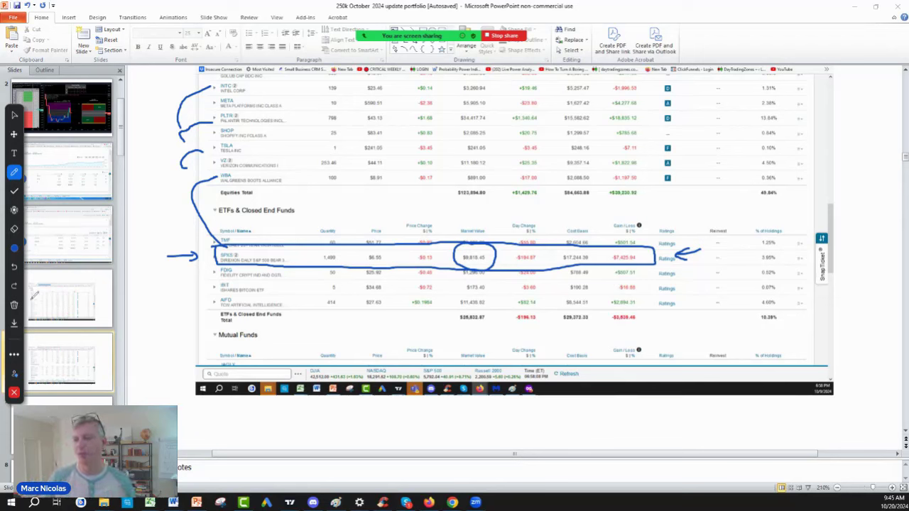
left_click(14, 306)
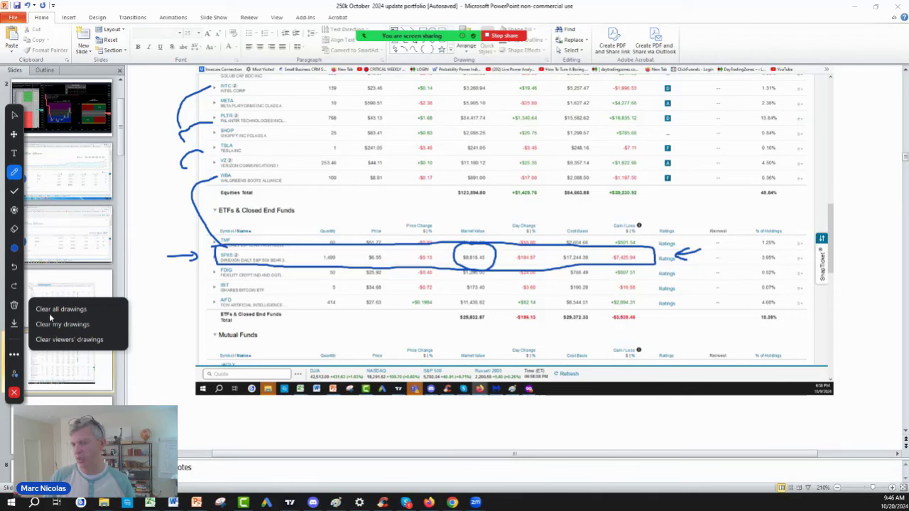
- Clear all ink drawings from the equities and ETFs slide
left_click(59, 309)
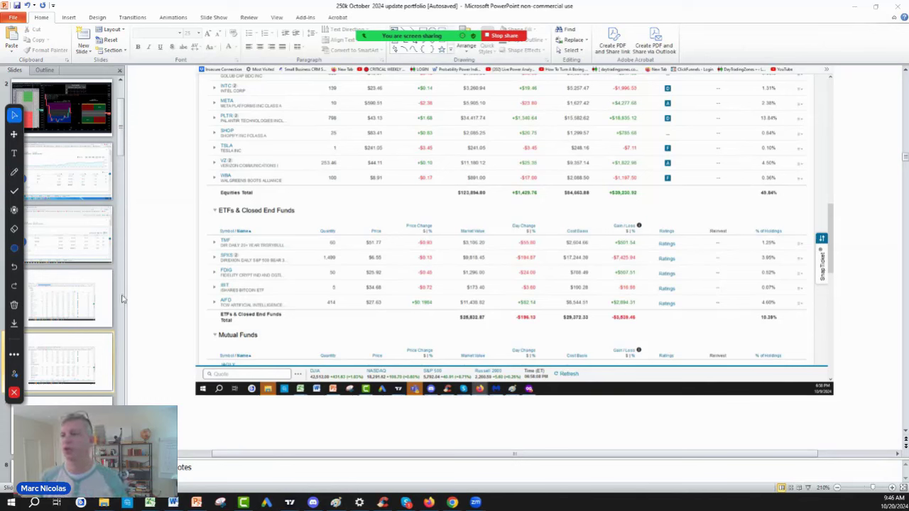
mouse_move(124, 291)
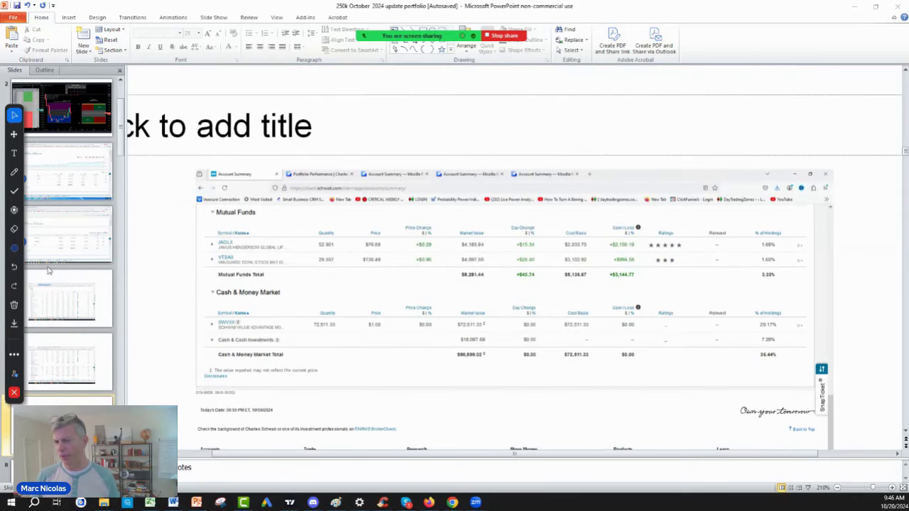
- Box the Cash & Money Market holdings with a 20-25k note, bracket and scribble over the mutual funds rows
left_click(14, 170)
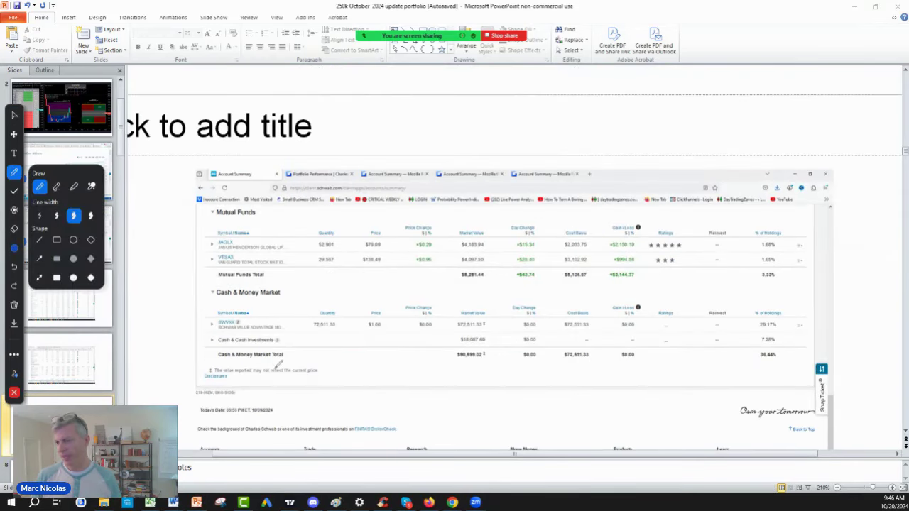
left_click_drag(210, 310, 295, 372)
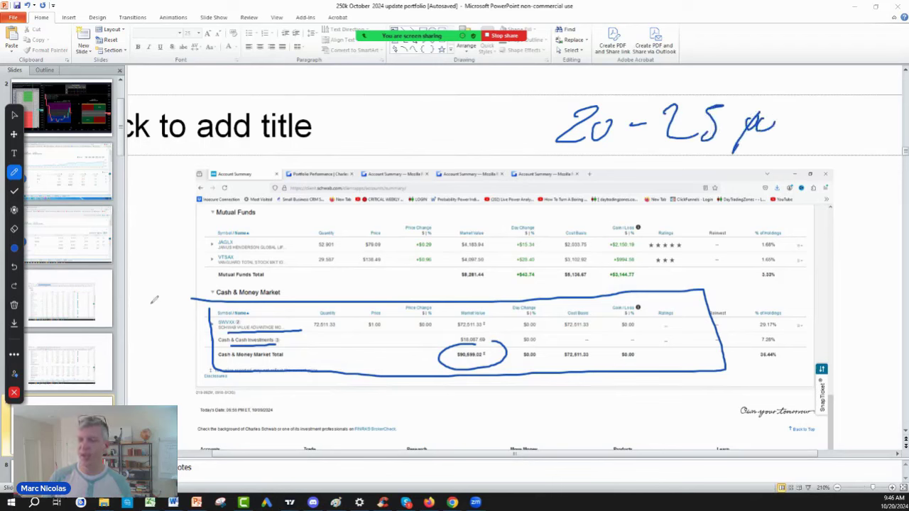
left_click_drag(142, 301, 287, 199)
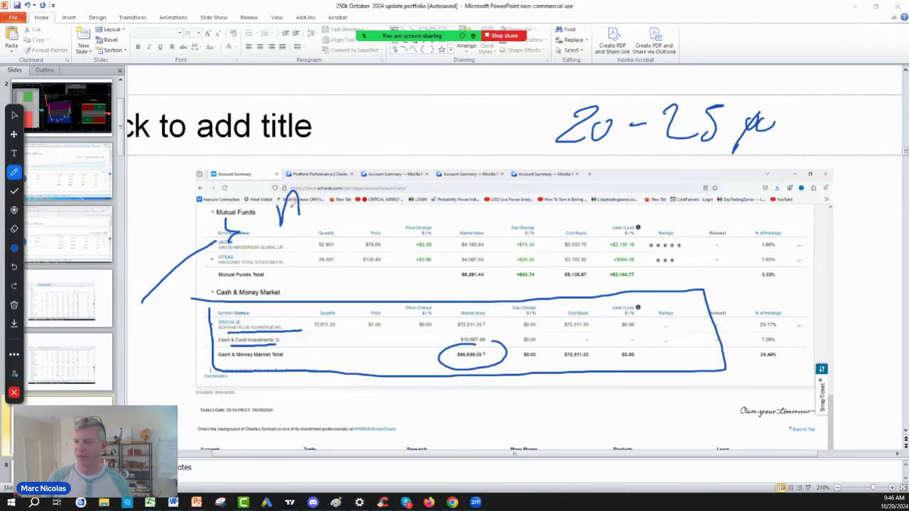
left_click_drag(306, 206, 376, 213)
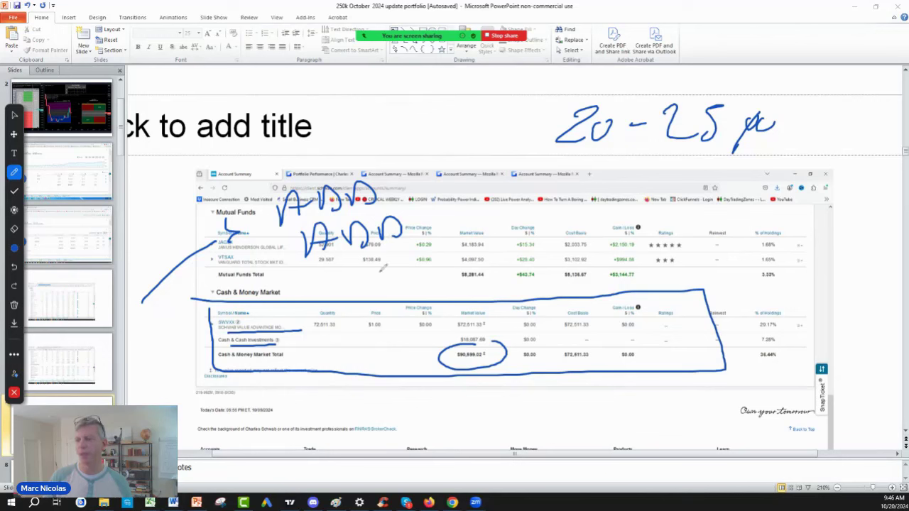
mouse_move(14, 306)
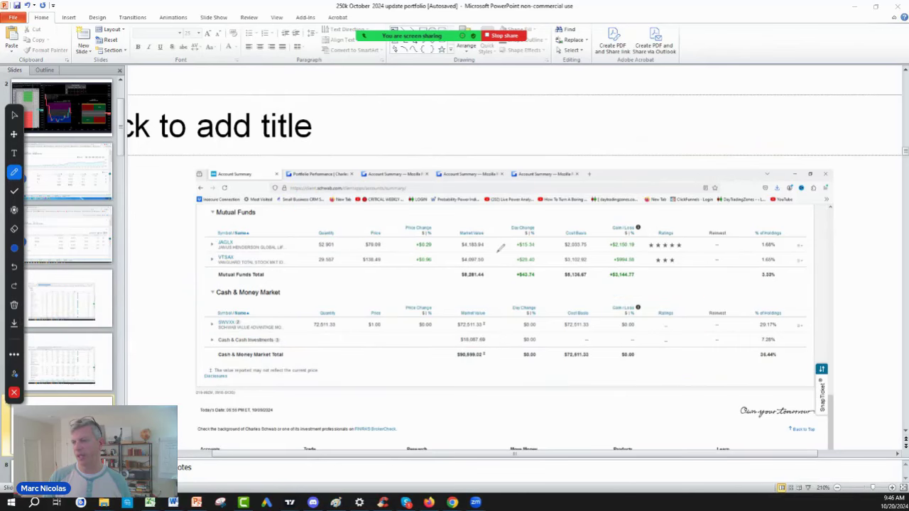
mouse_move(494, 140)
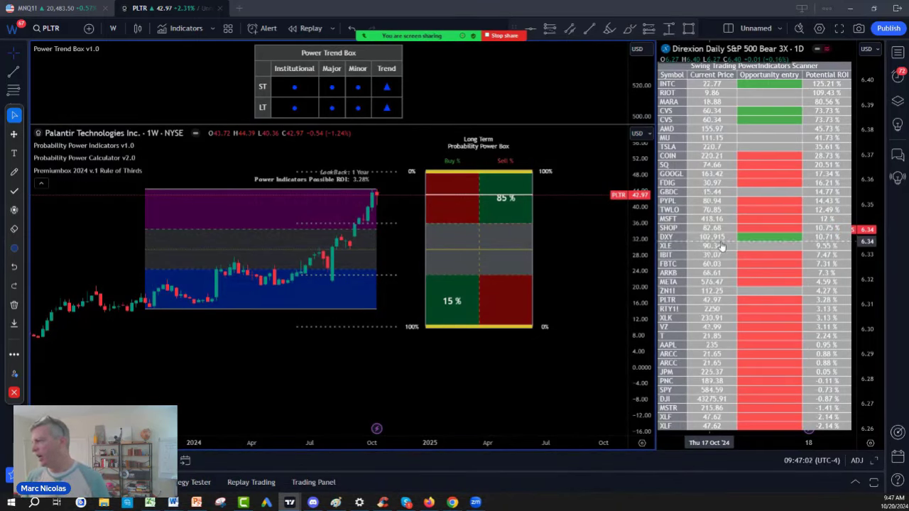
mouse_move(695, 125)
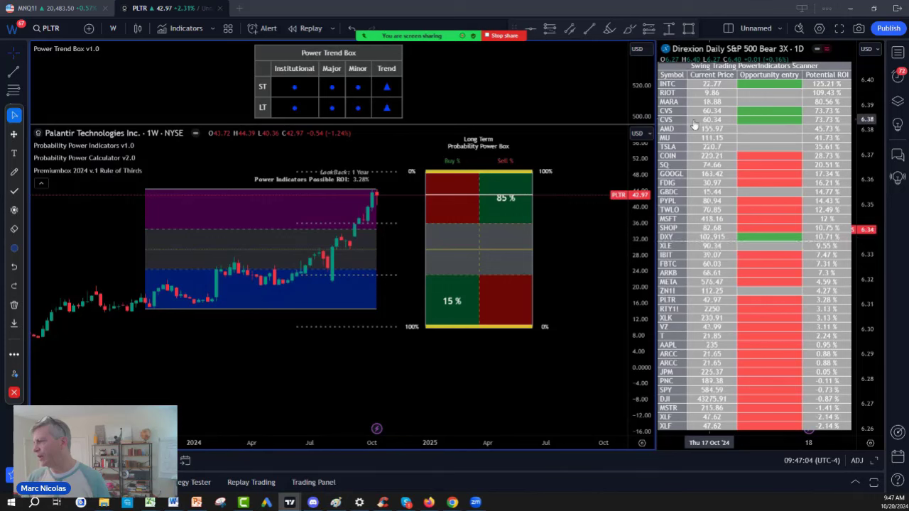
mouse_move(679, 130)
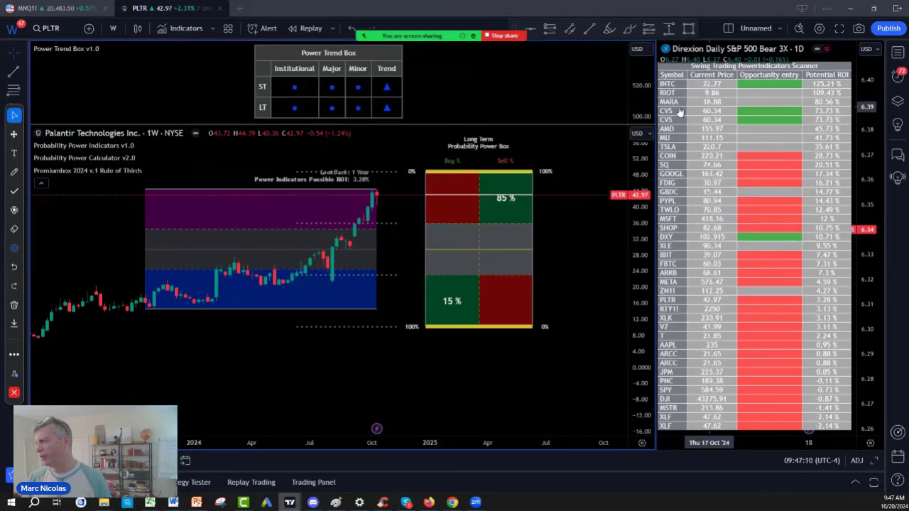
mouse_move(680, 111)
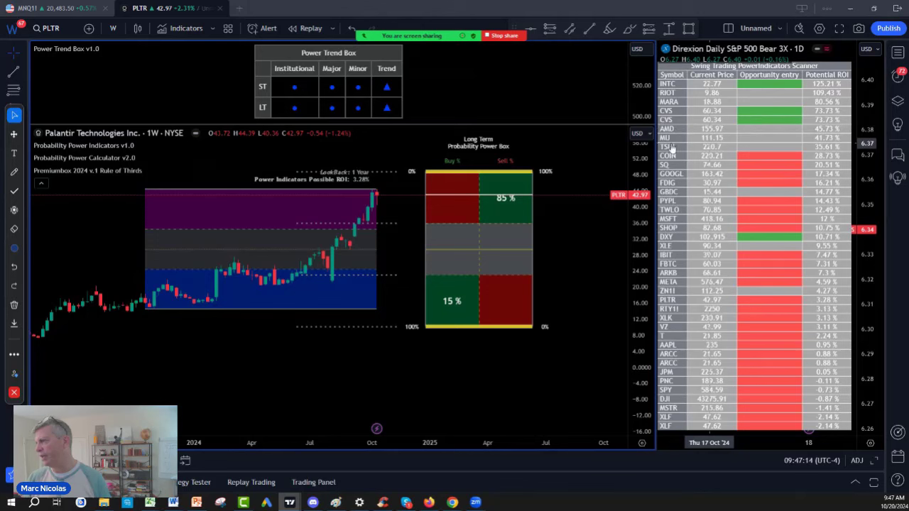
mouse_move(685, 183)
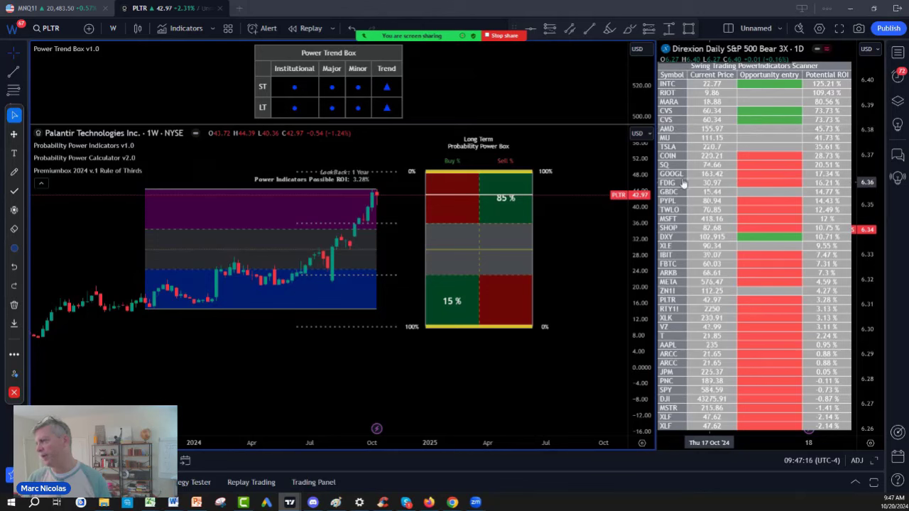
mouse_move(685, 219)
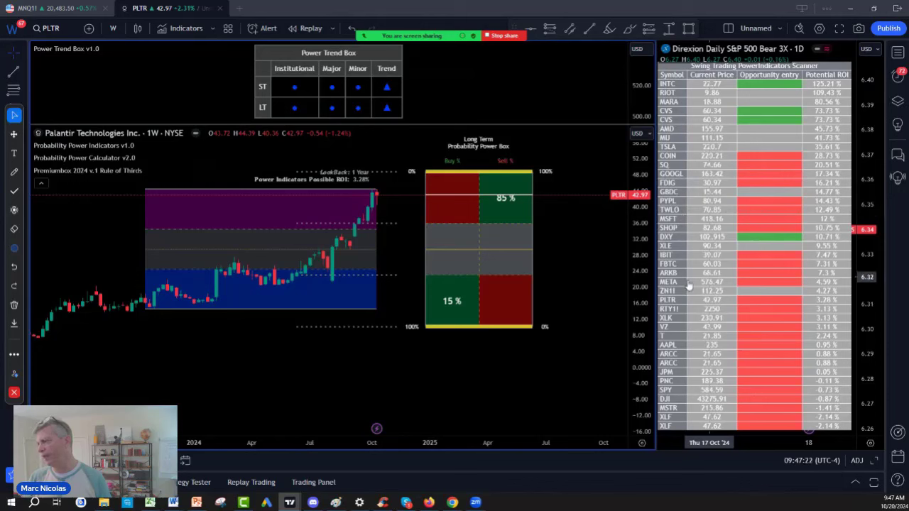
mouse_move(694, 334)
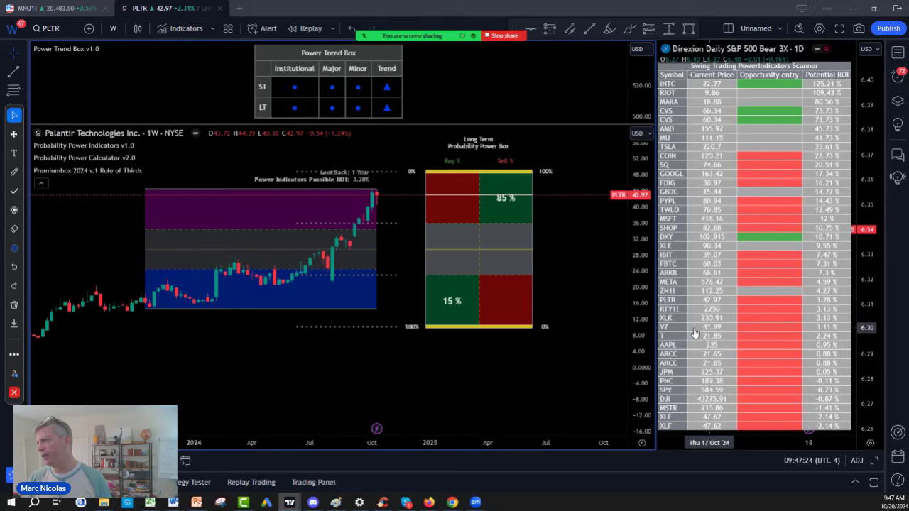
mouse_move(719, 255)
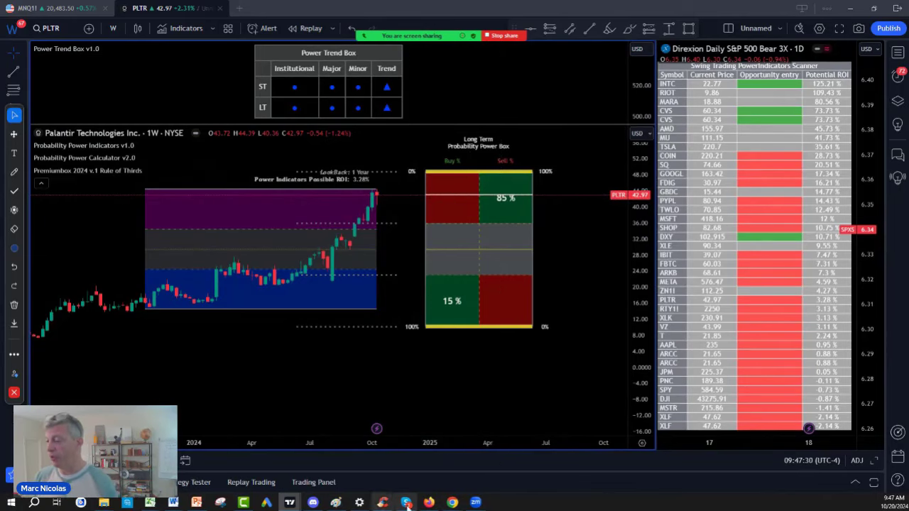
mouse_move(542, 400)
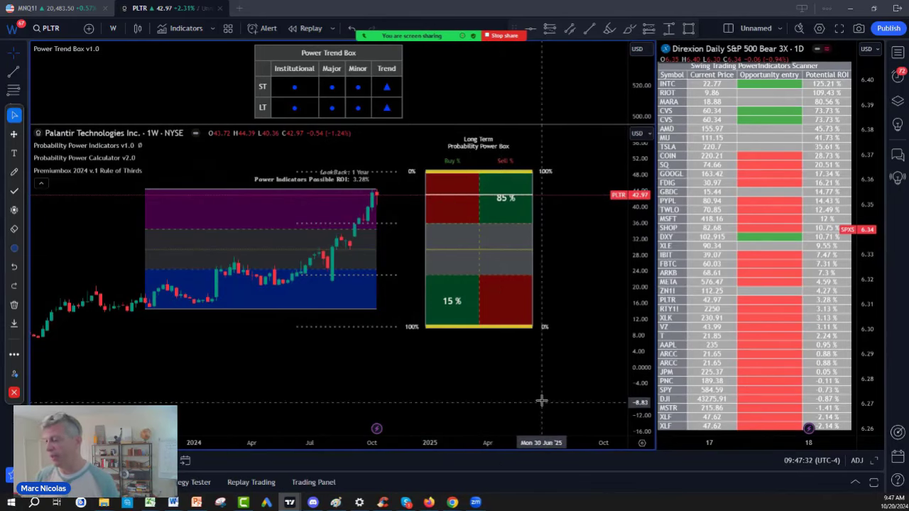
mouse_move(583, 277)
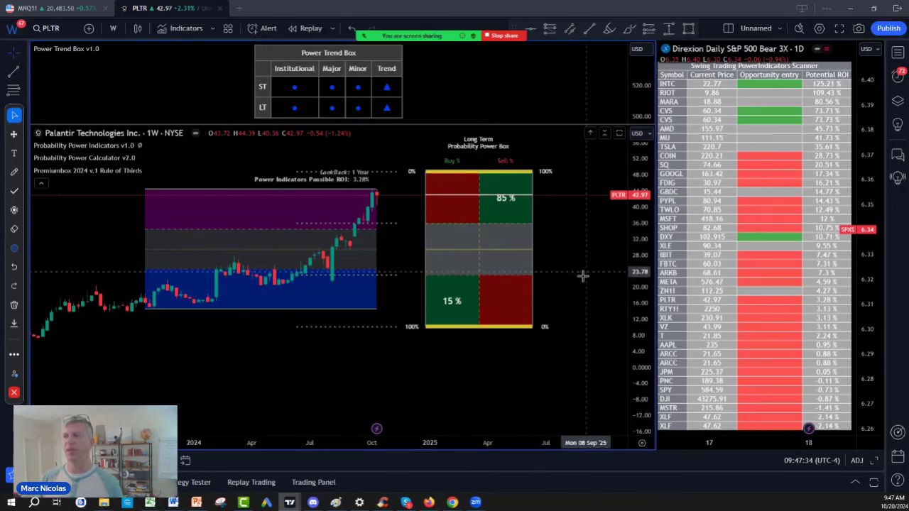
mouse_move(596, 378)
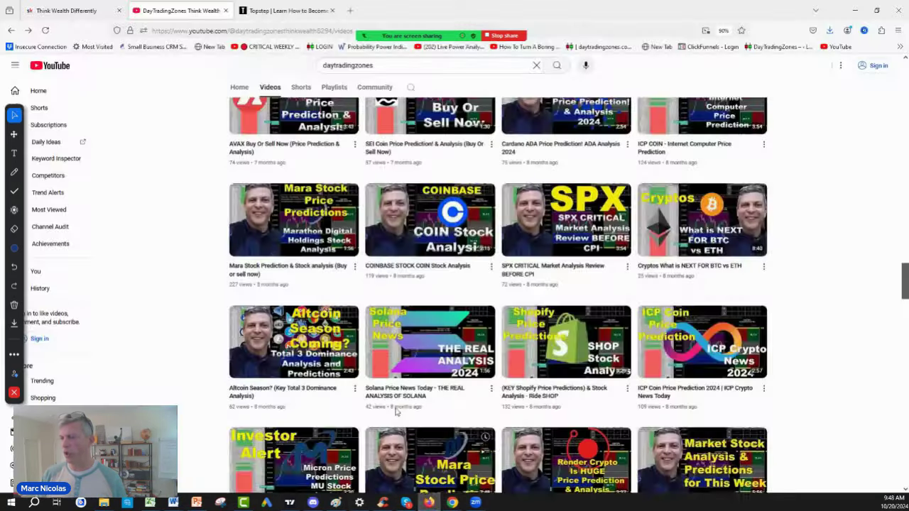
- Switch from YouTube to the Skool community page
left_click(68, 10)
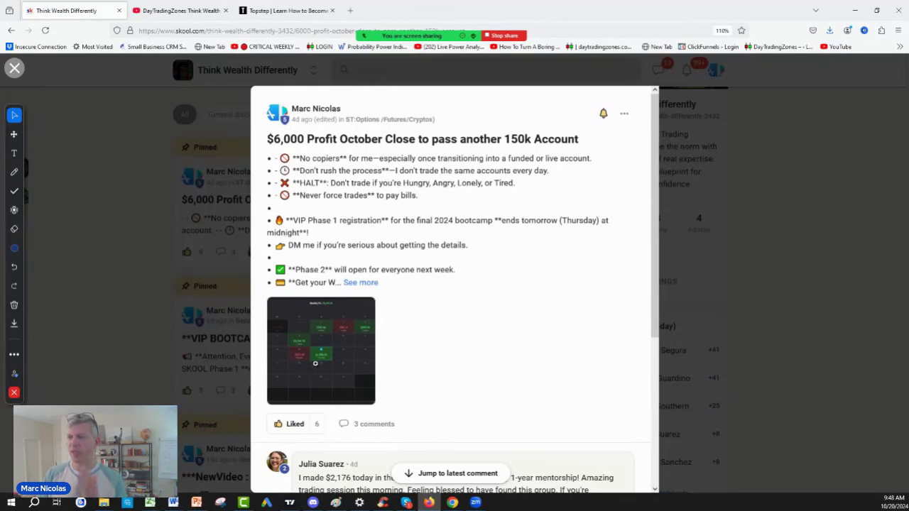
- Enlarge the October P/L calendar image in the $6,000 Profit October Close post
left_click(321, 350)
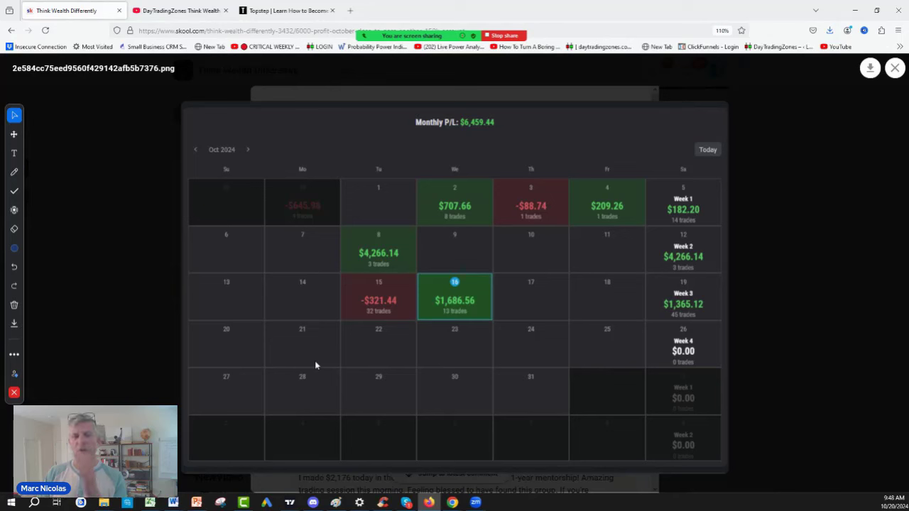